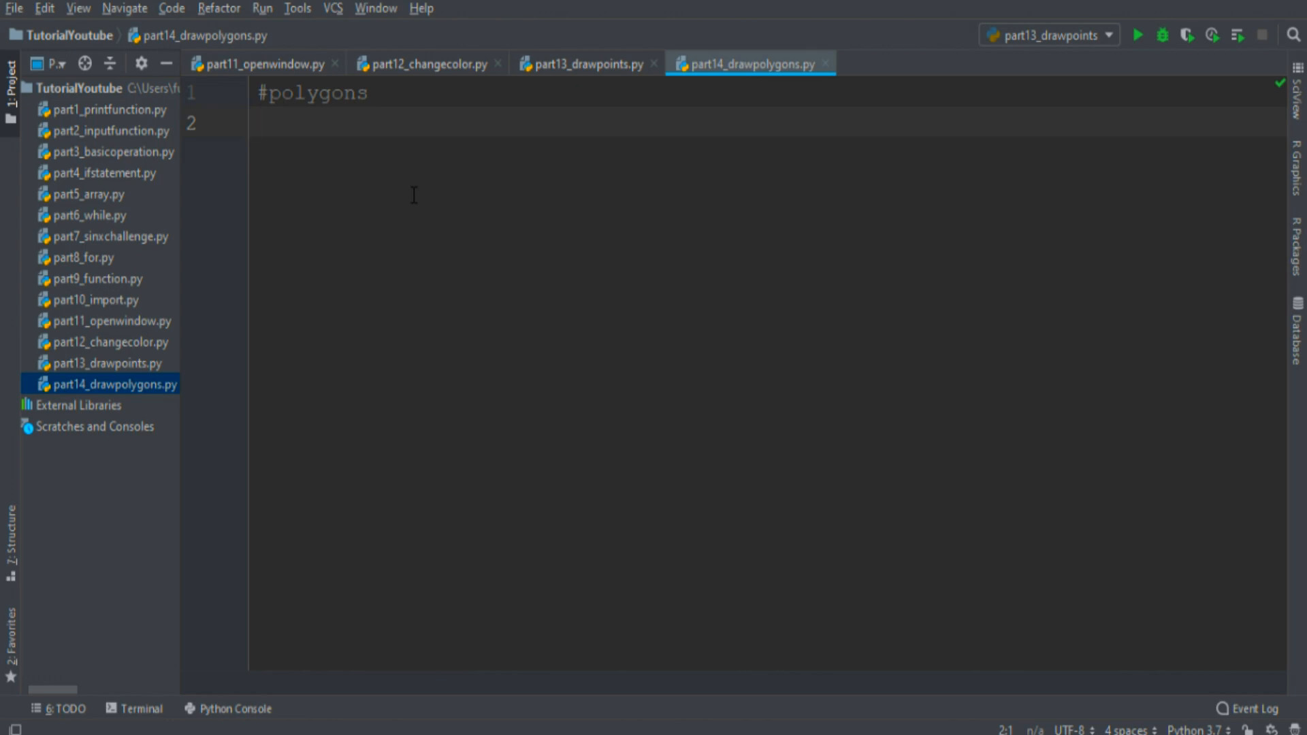
# - Copy the pyglet drawing code from part13_drawpoints.py into part14_drawpolygons.py below #polygons
pyautogui.click(584, 63)
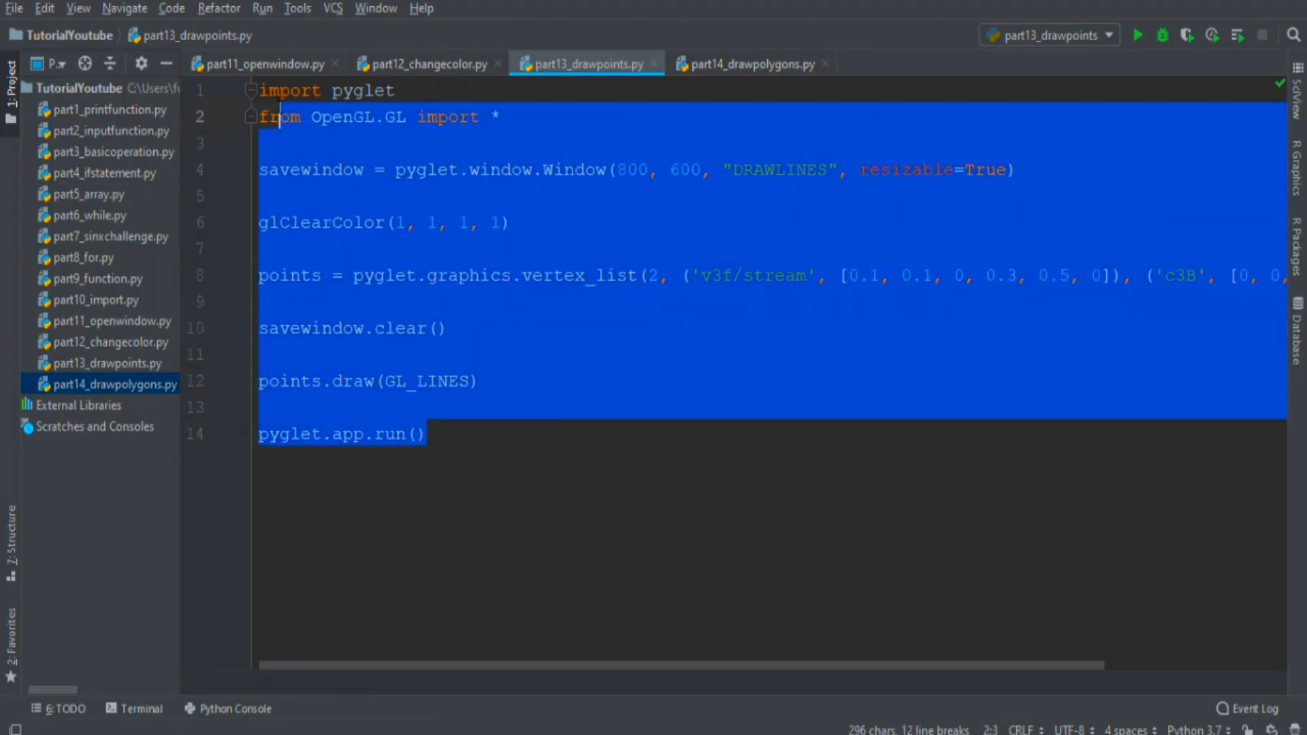
pyautogui.click(747, 64)
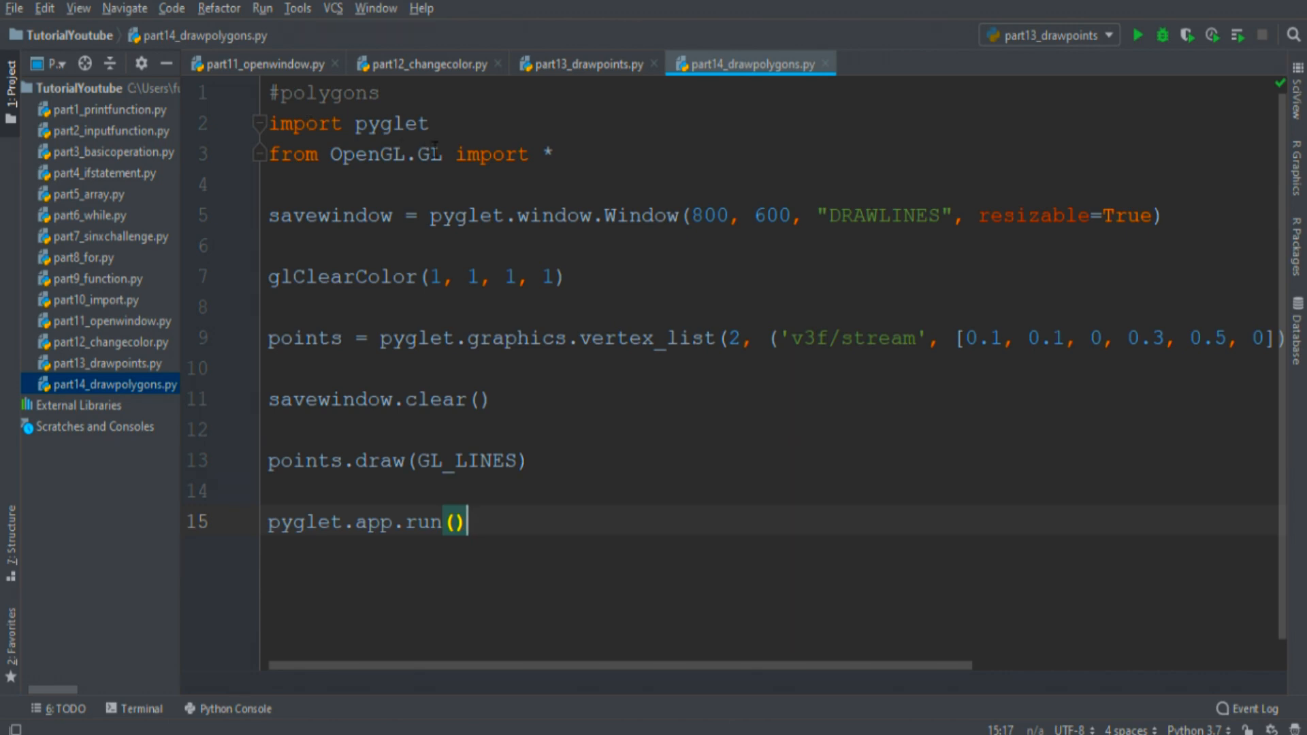
# - Add N = int(input("How many edges does the polygon has?")) after the imports
pyautogui.press('enter')
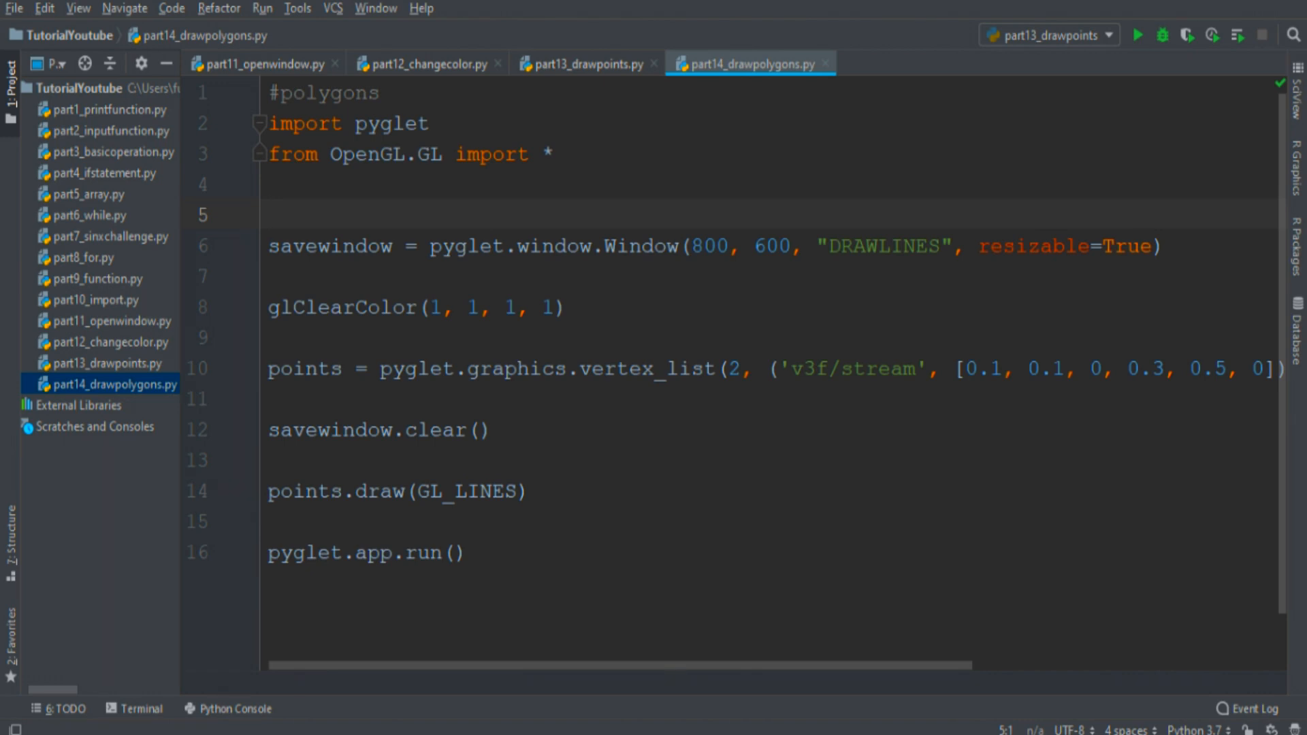
pyautogui.write('N = int()')
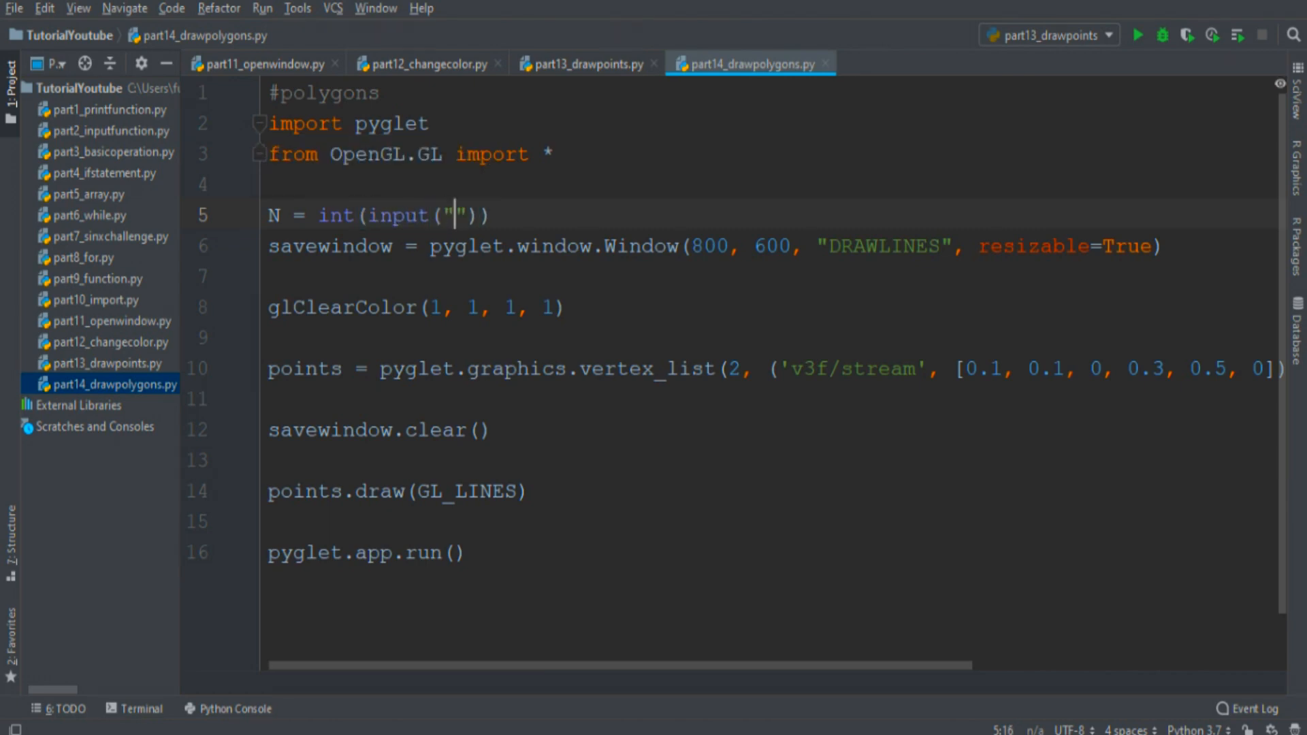
pyautogui.write('H')
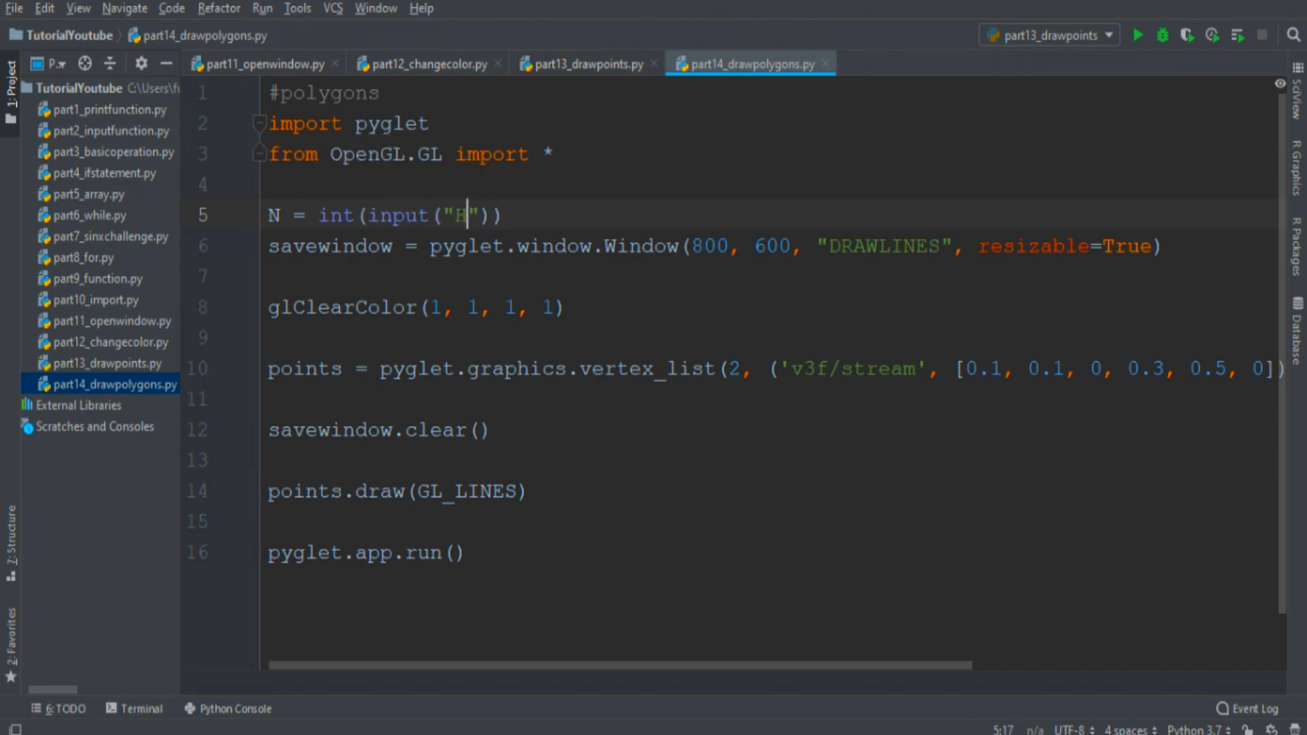
pyautogui.write('ow many edge')
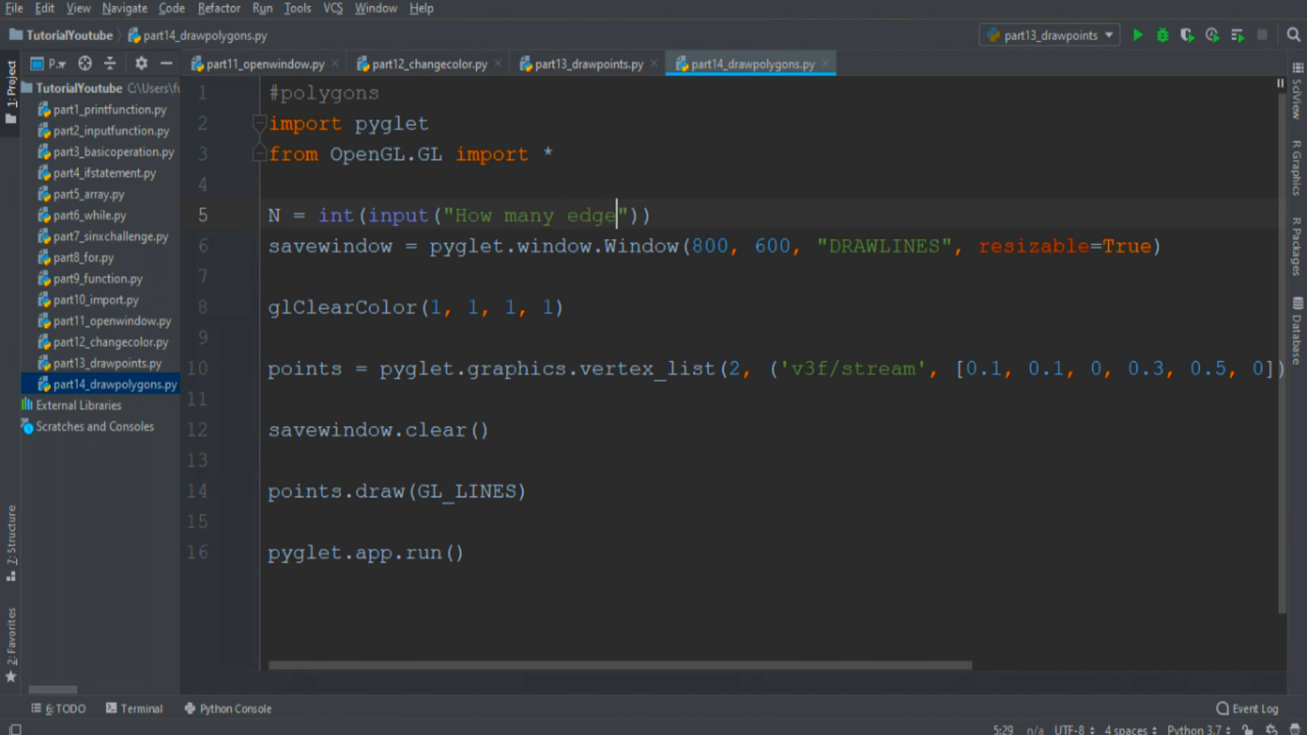
pyautogui.write('does the')
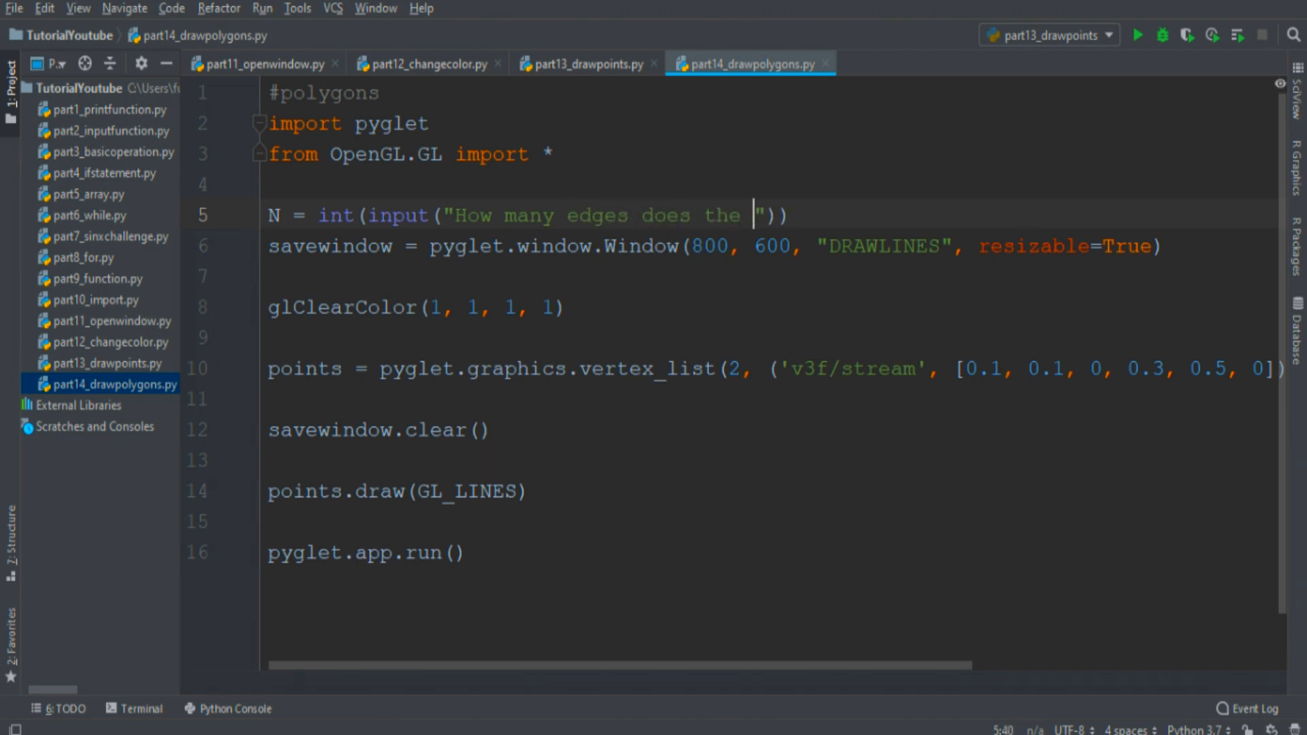
pyautogui.write('polygon has?')
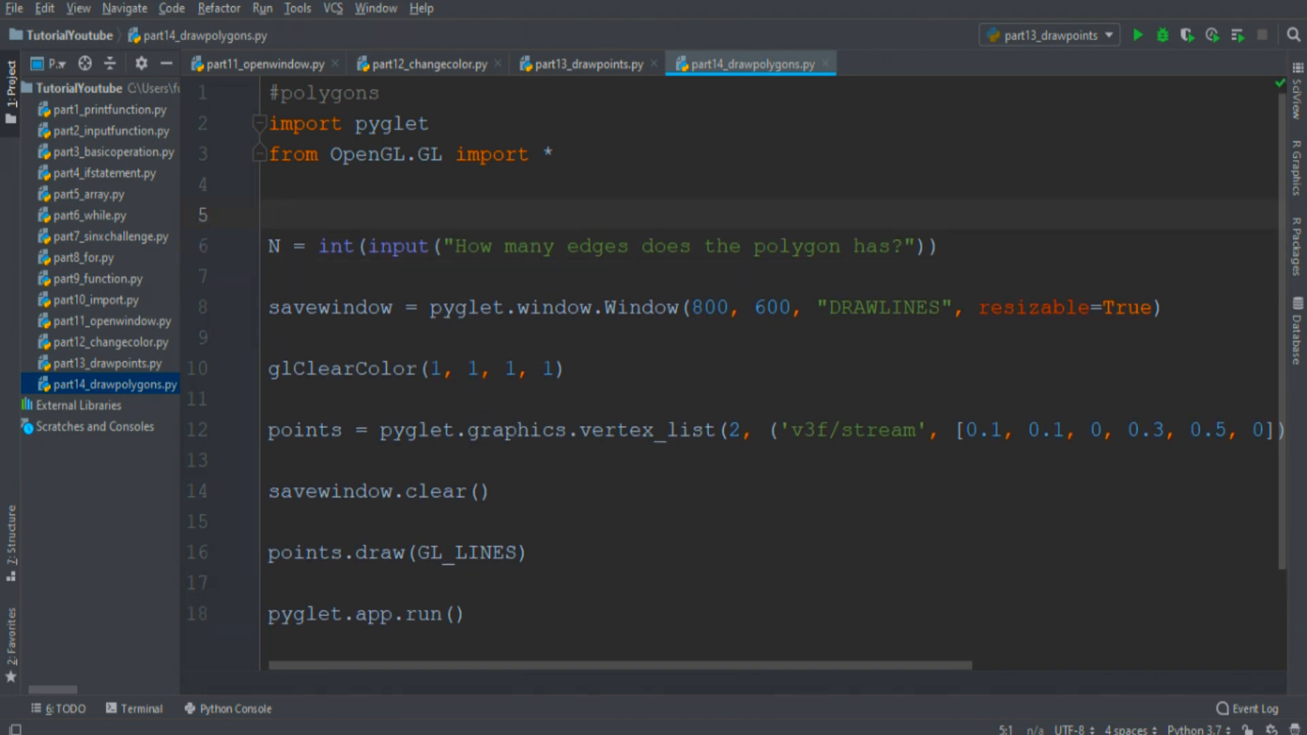
# - Start N at 0 and loop while N < 3, printing "This value isn't valide. Try again!"
pyautogui.write('N = 0')
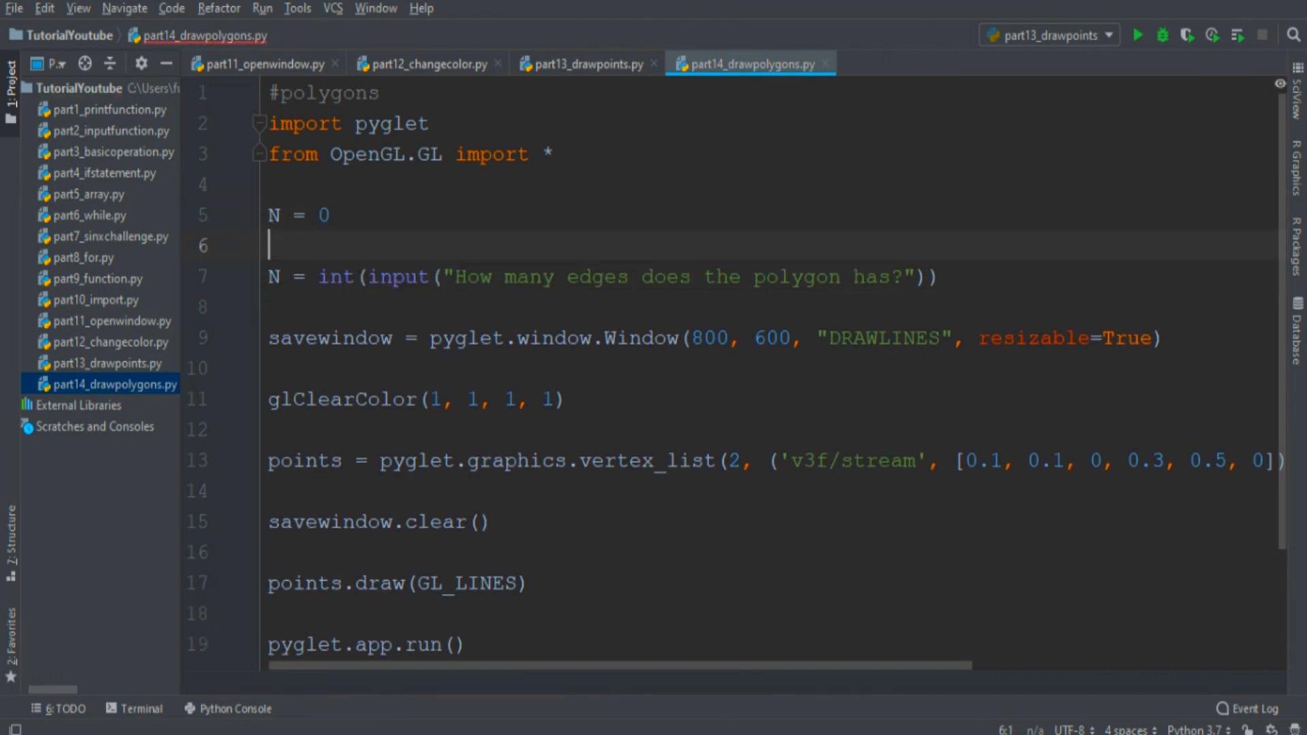
pyautogui.write('while')
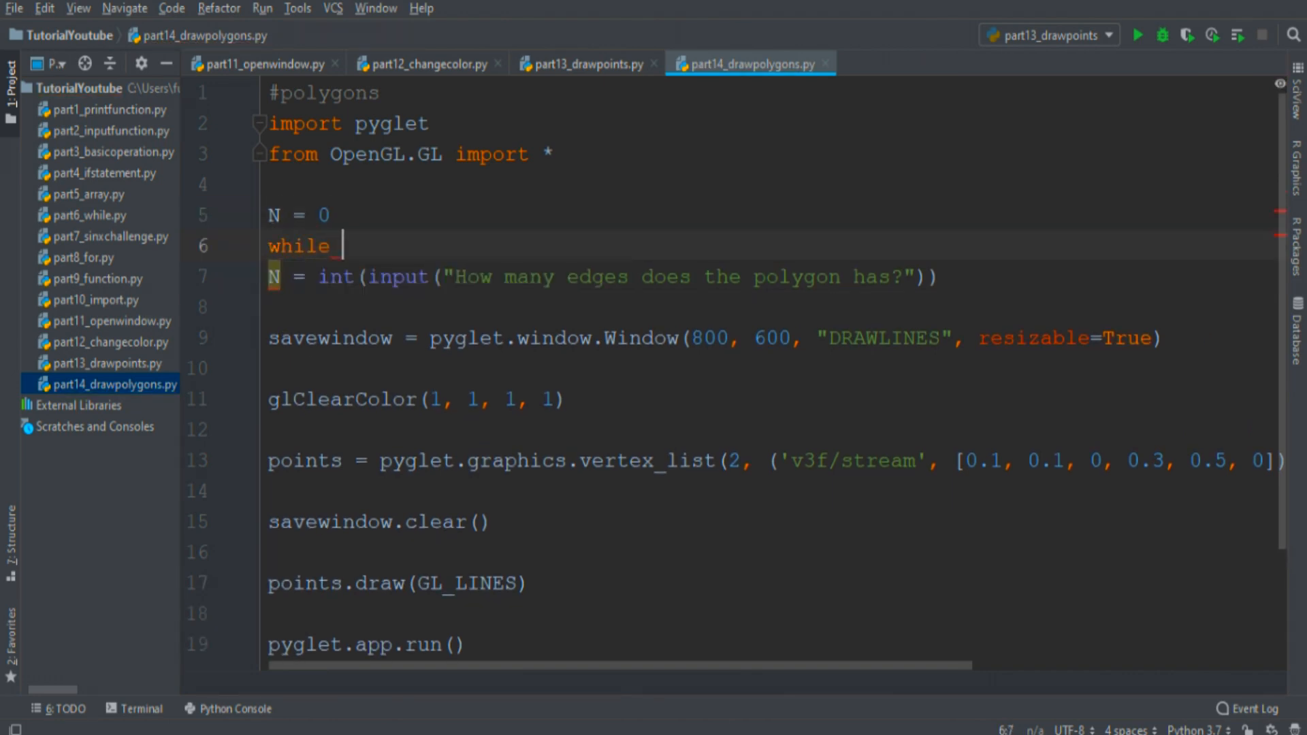
pyautogui.write('N < 3:')
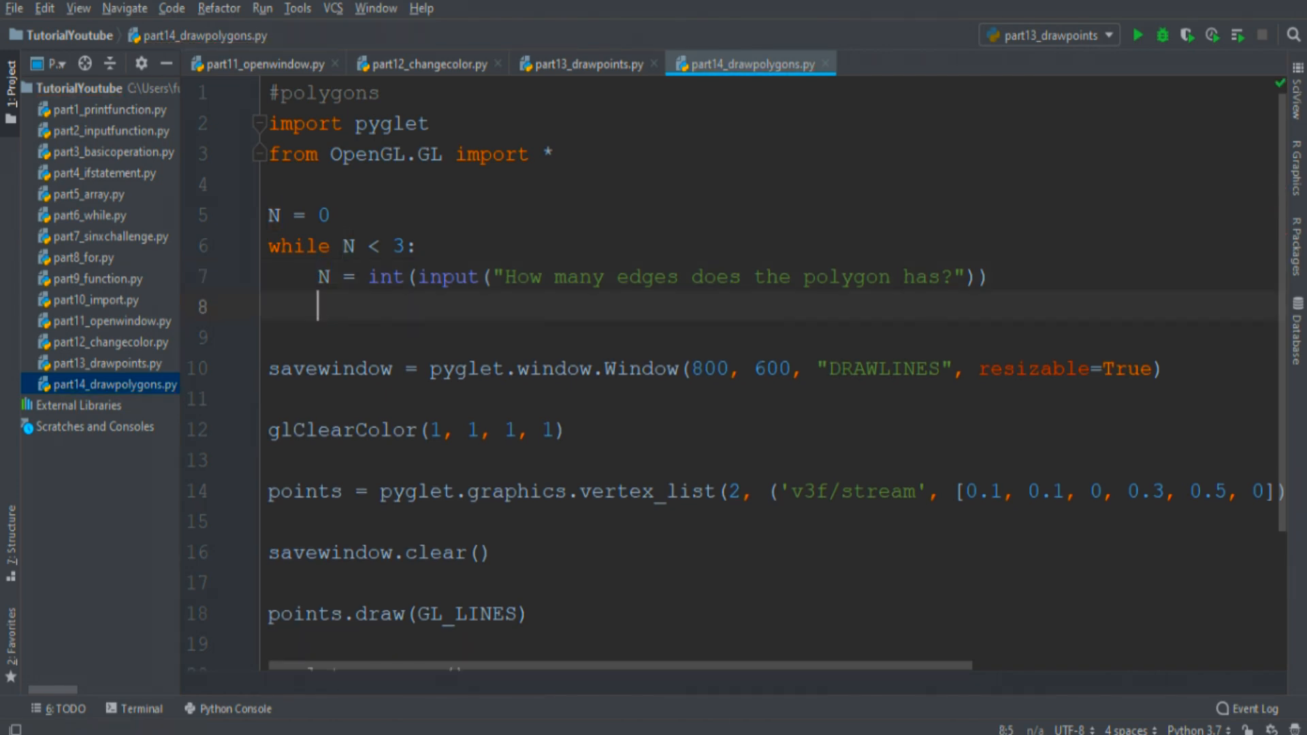
pyautogui.write('if N < 3:')
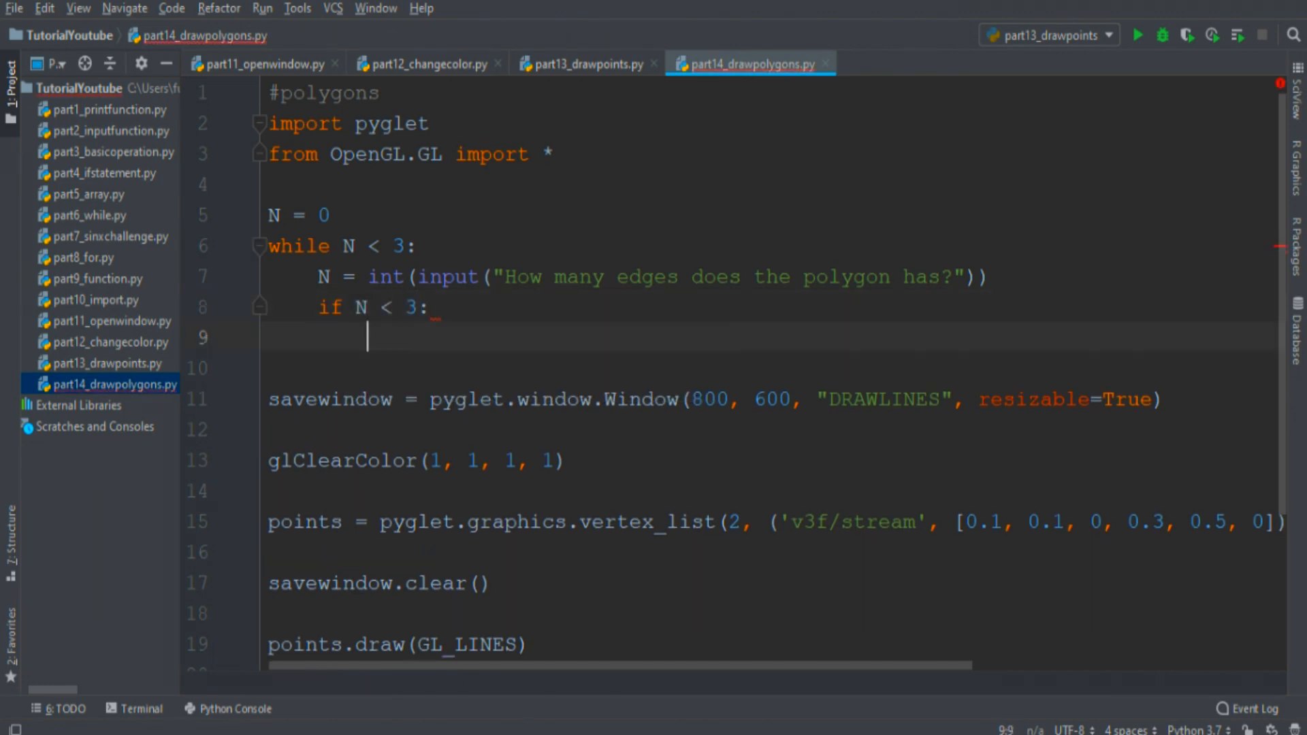
pyautogui.write('print("This v")')
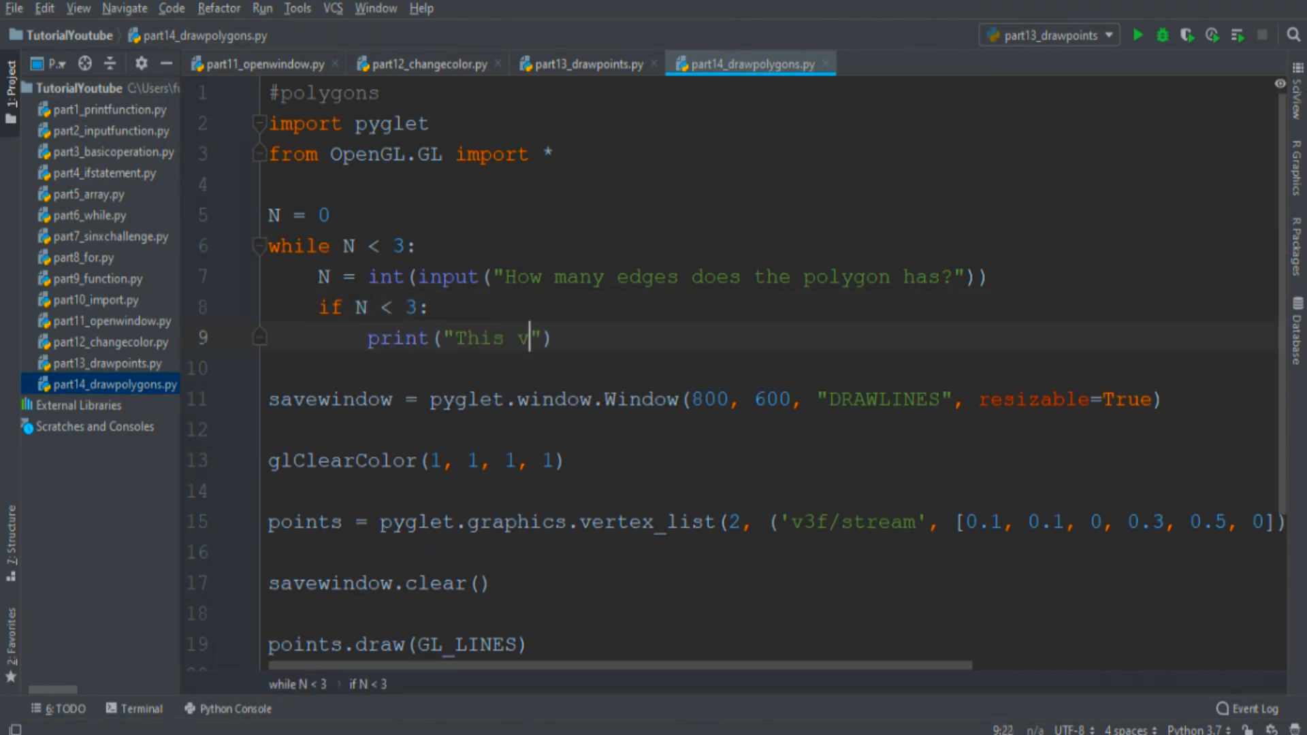
pyautogui.write("alue isn't valide. Tr")
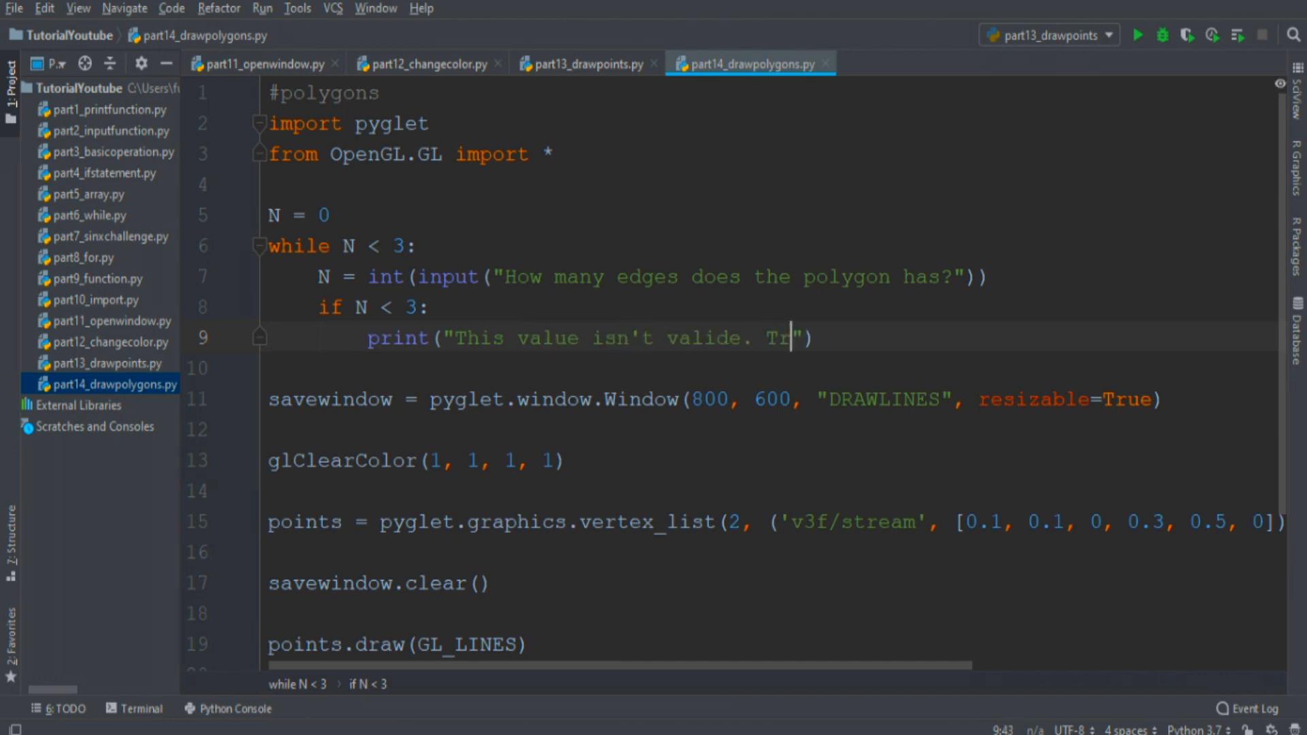
pyautogui.write('y again!')
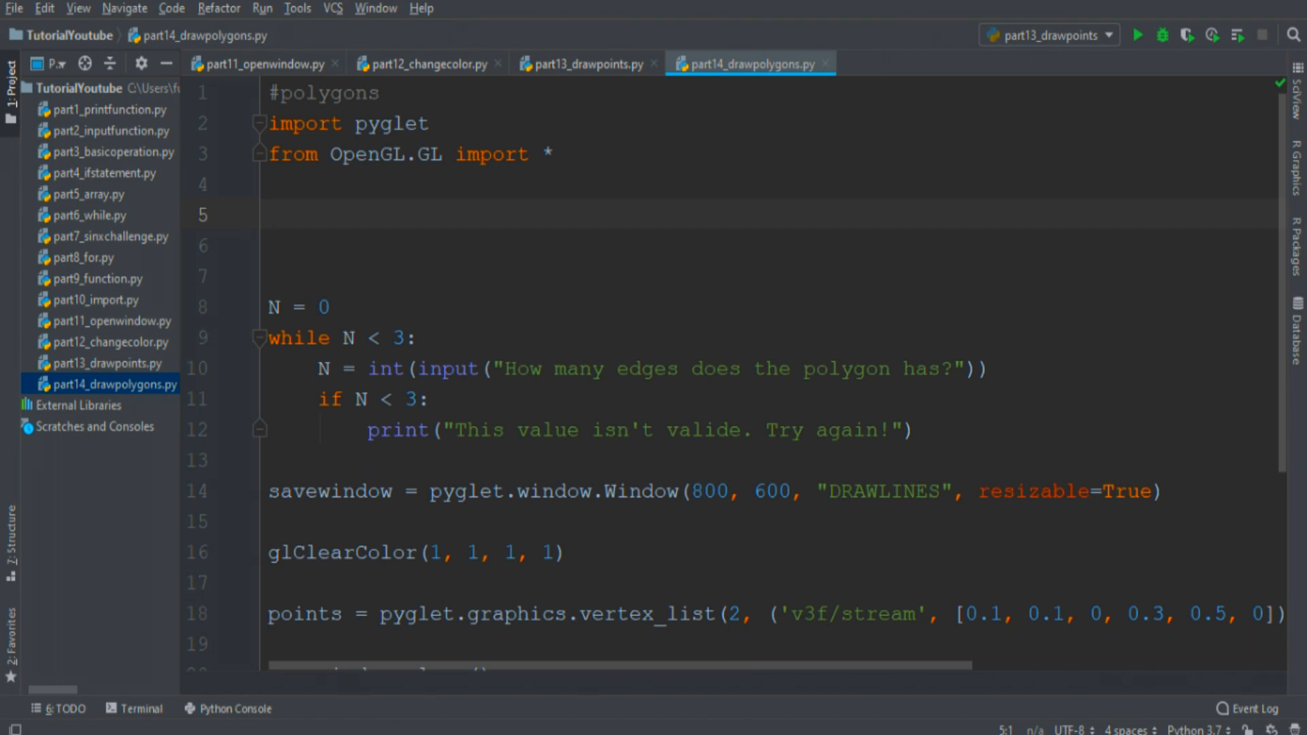
# - Import math and begin a createpolygons(n) function
pyautogui.write('def c')
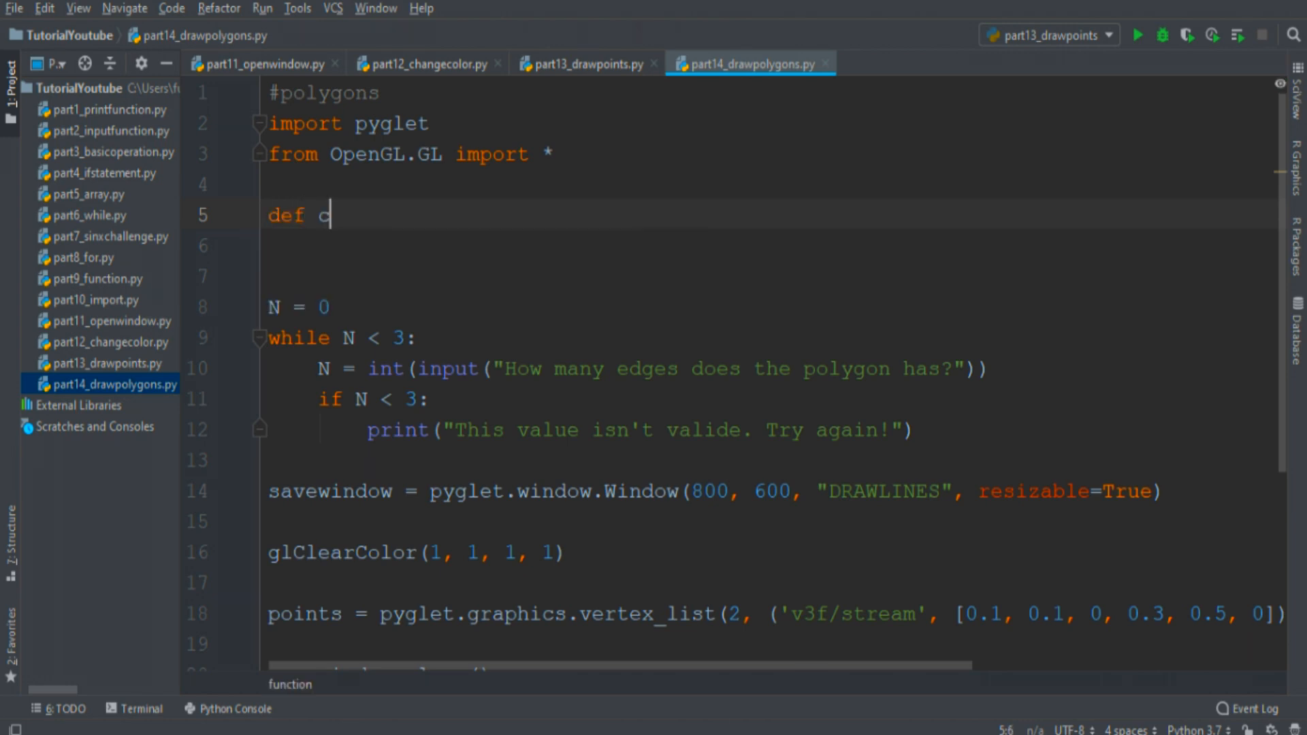
pyautogui.write('reatepolygons(n):')
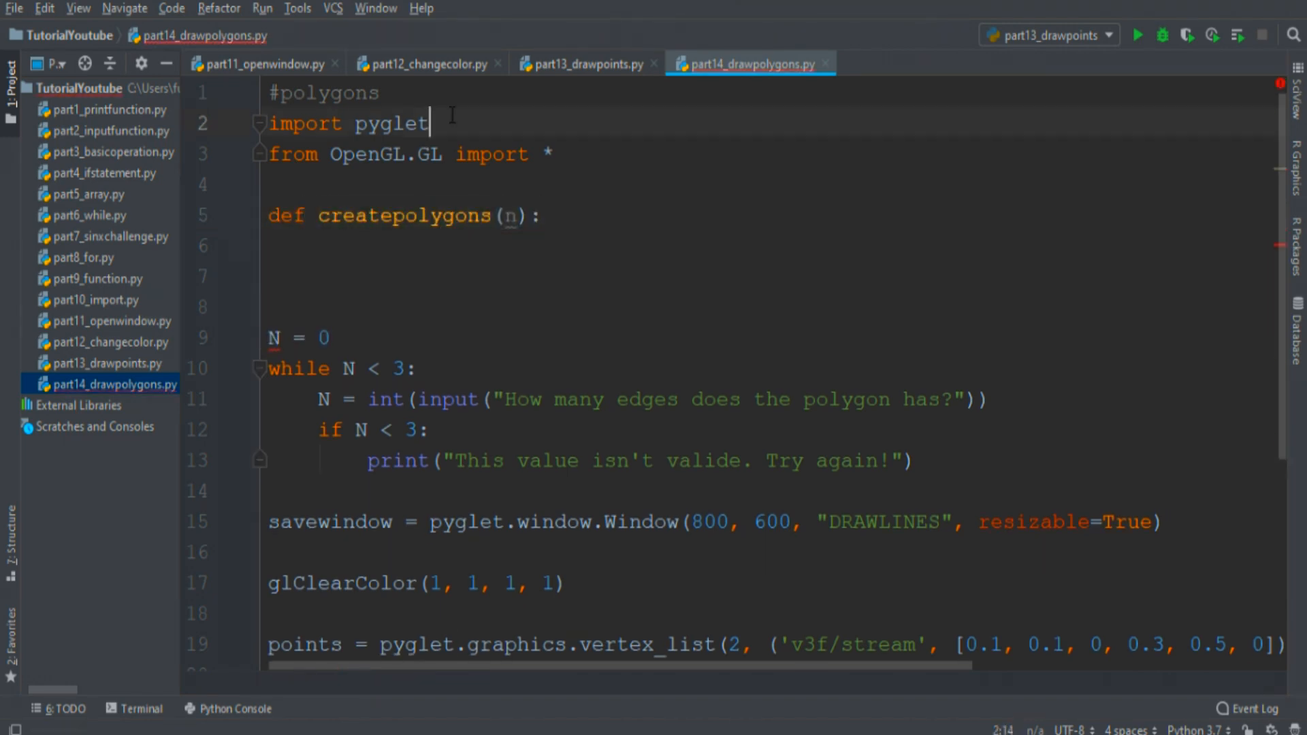
pyautogui.write('import math')
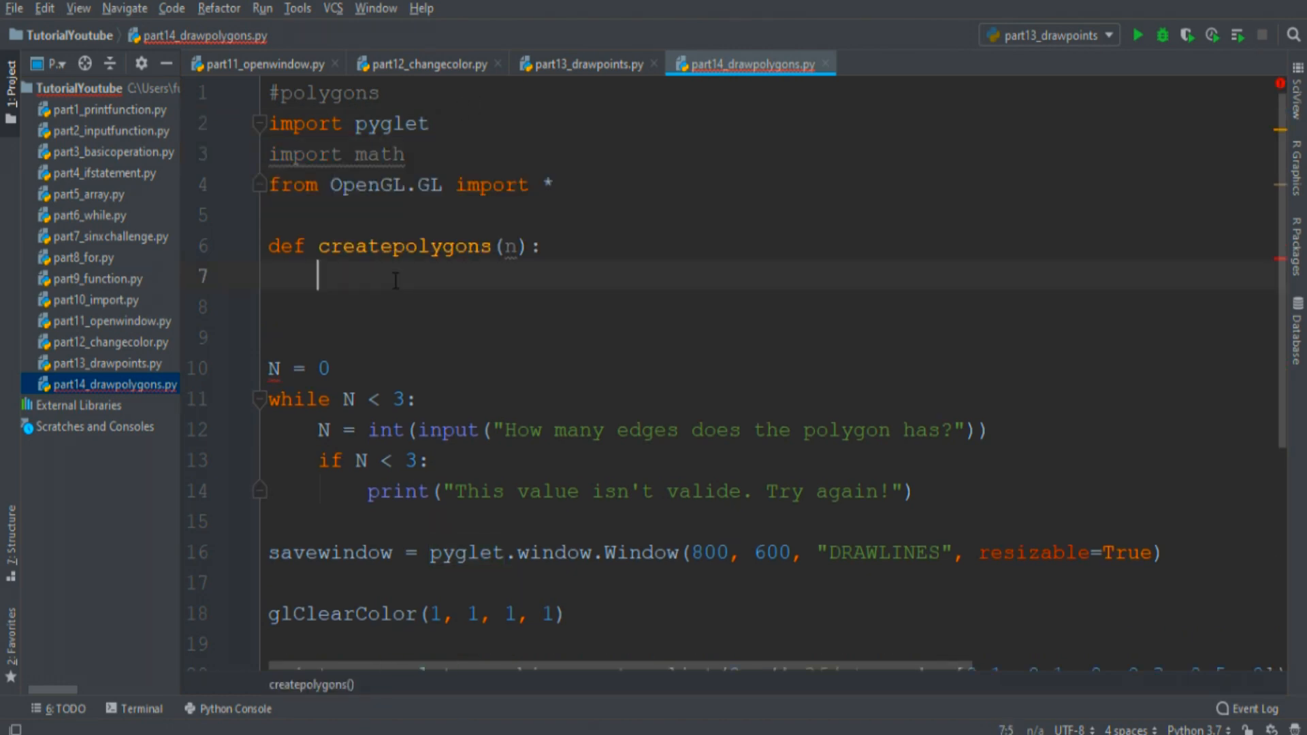
# - Inside createpolygons, set angle = 2 * math.pi / n and vertex = [0.5, 0, 0]
pyautogui.write('angle =')
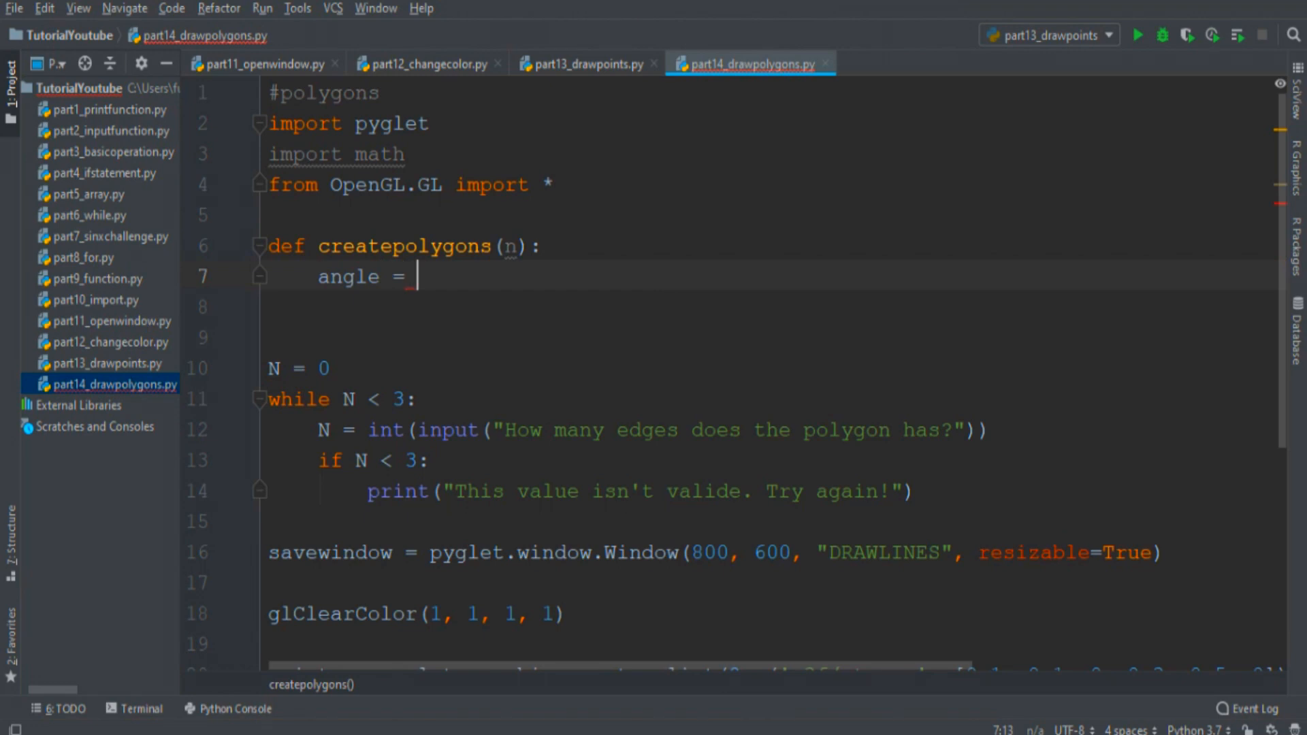
pyautogui.write('2 * math.')
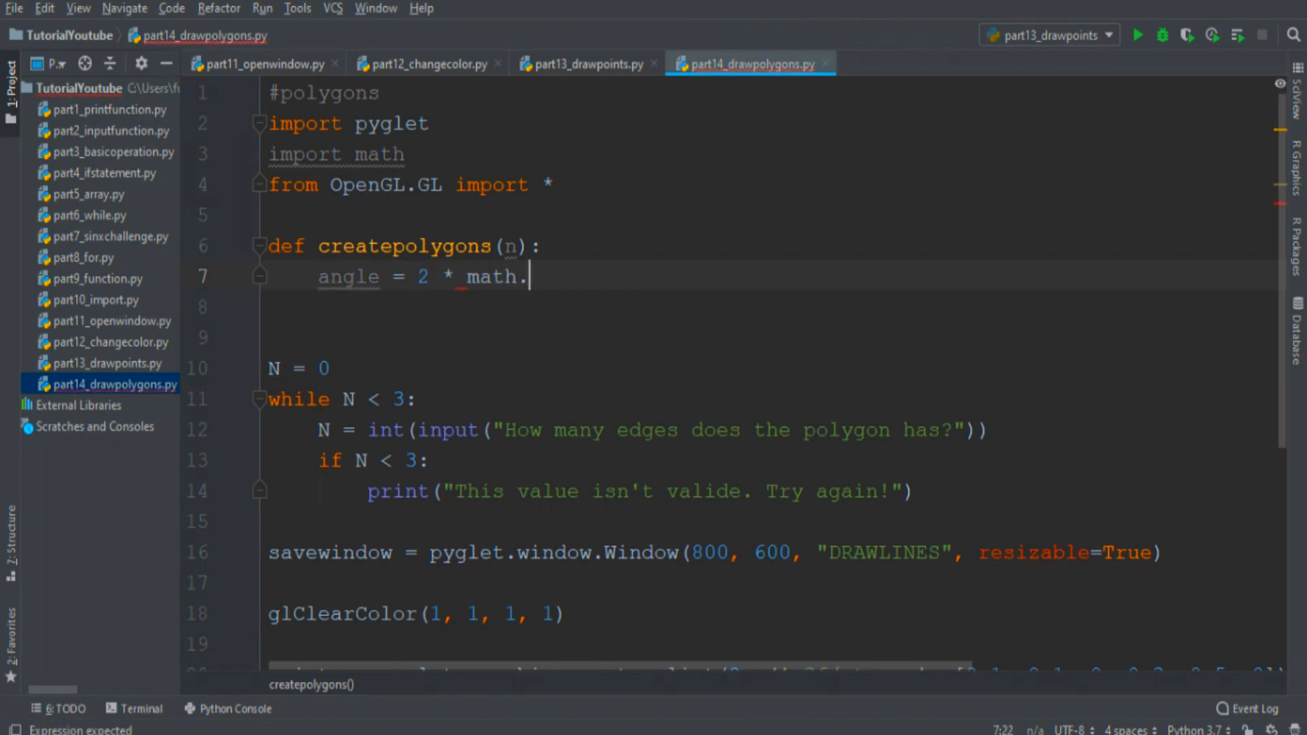
pyautogui.write('pi / n')
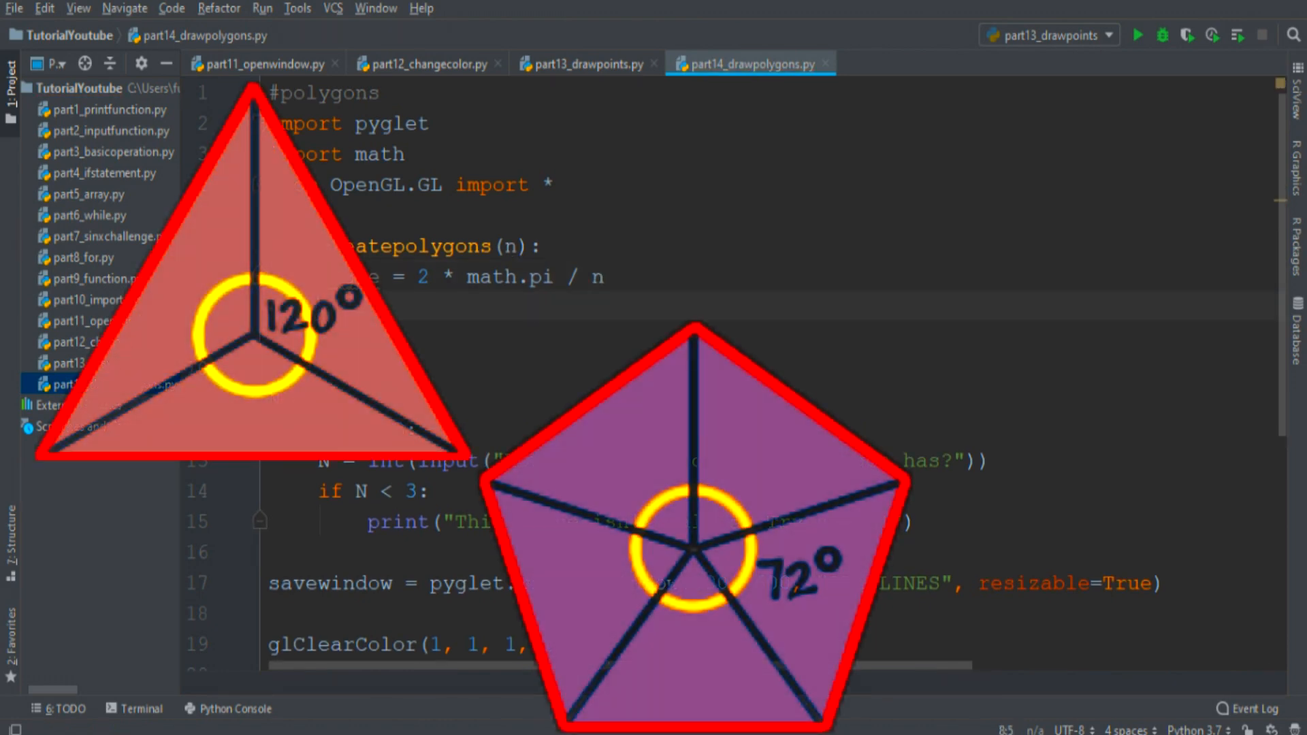
pyautogui.write('ver')
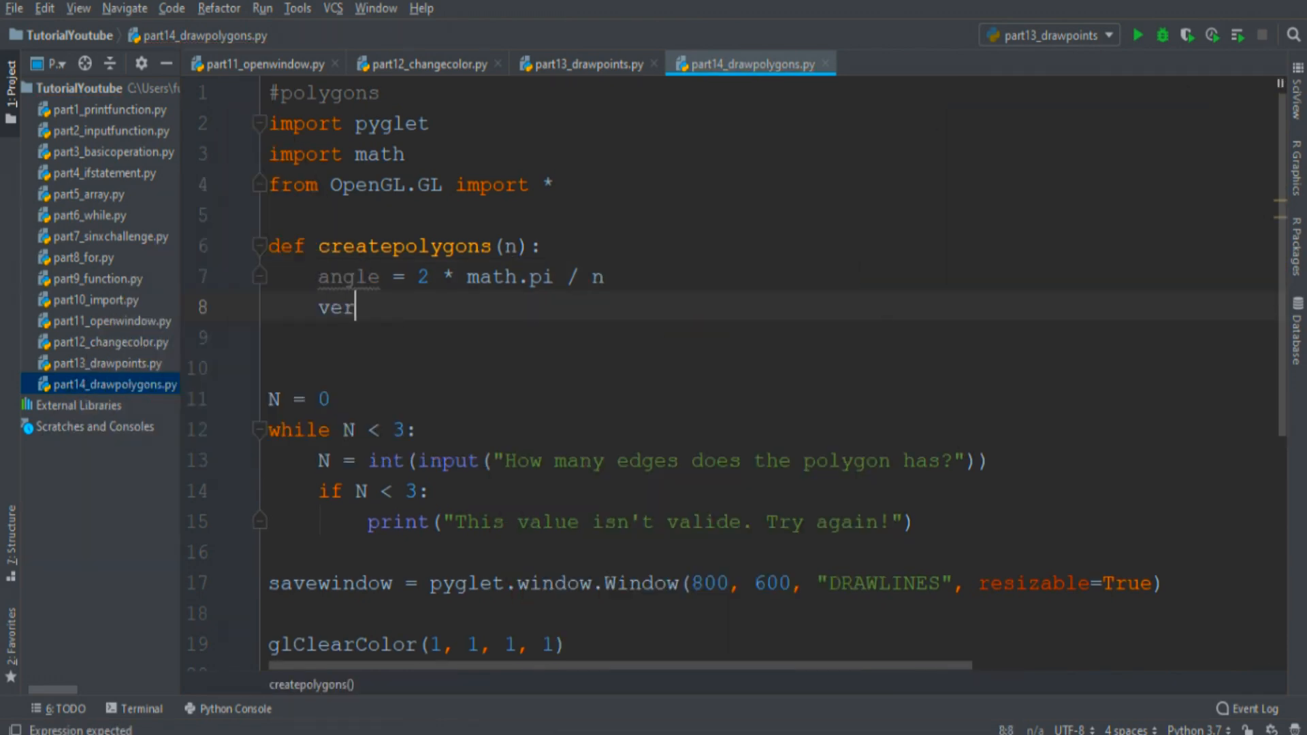
pyautogui.write('tex =')
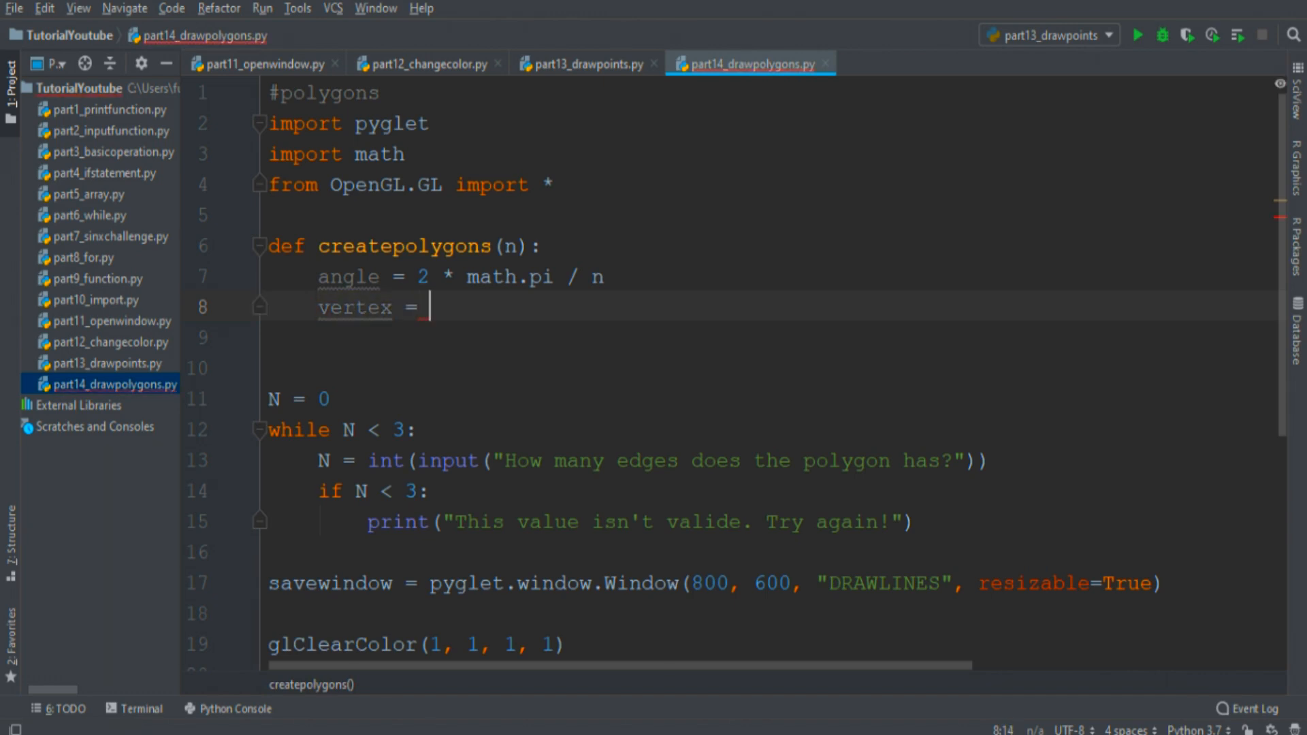
pyautogui.write('[]')
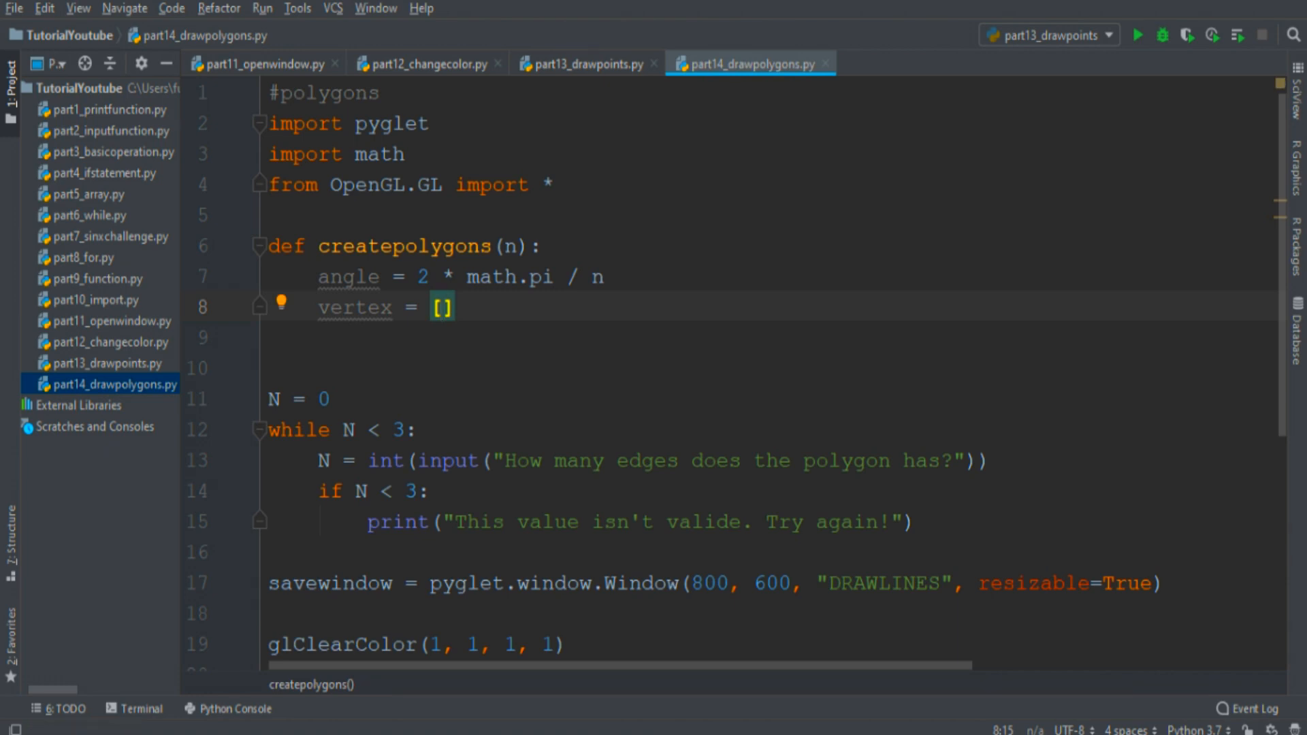
pyautogui.write('0.5, 0, 0')
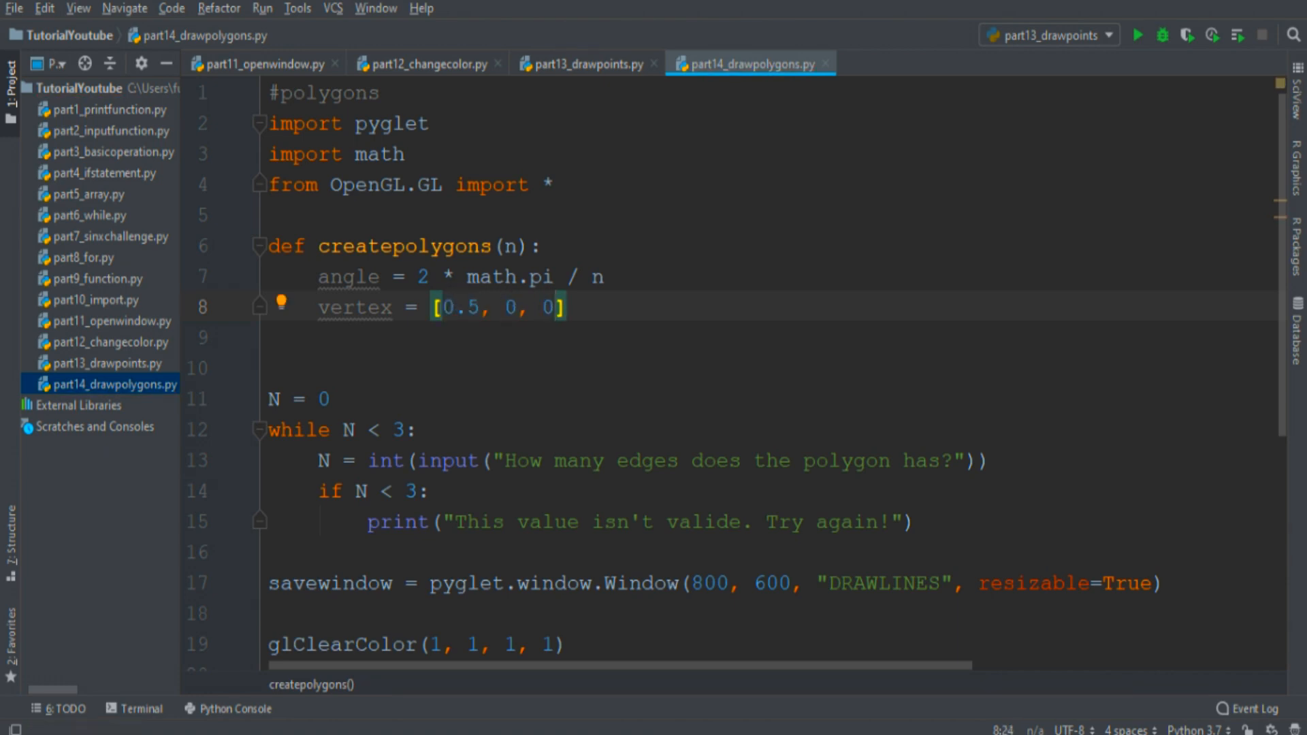
pyautogui.click(567, 307)
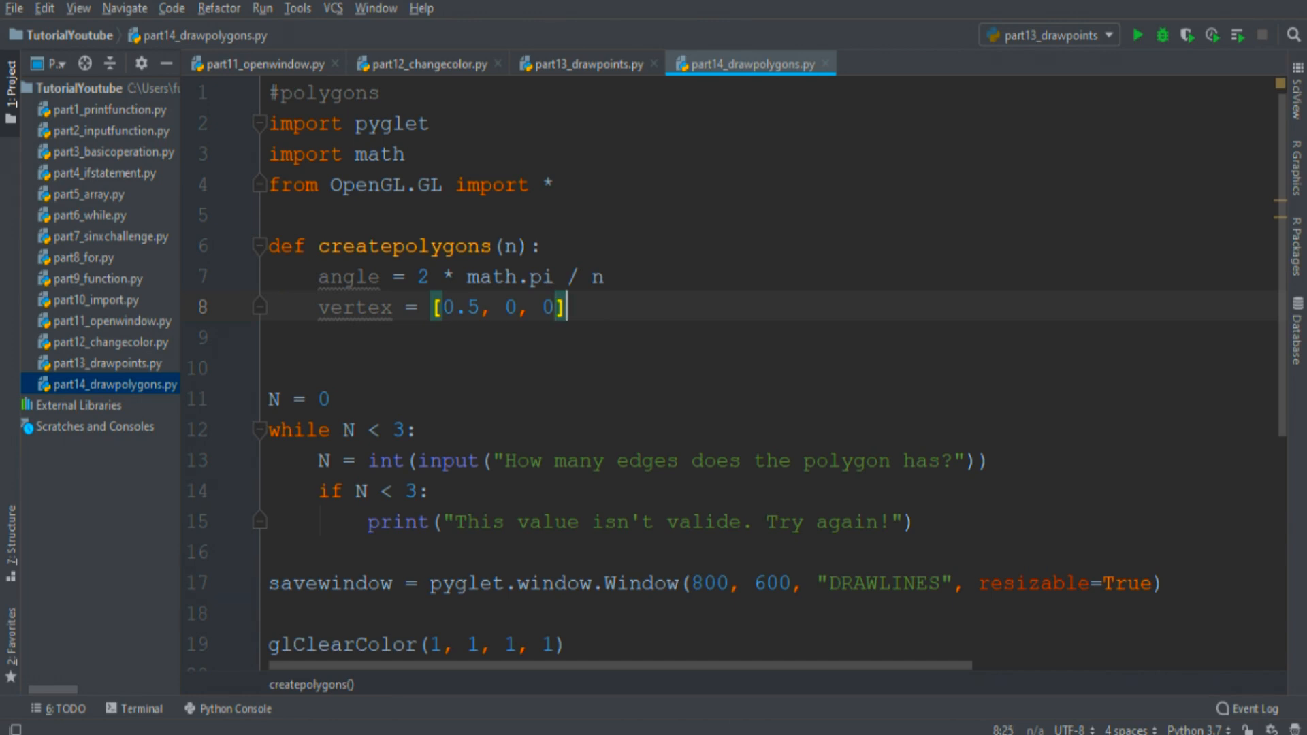
# - Loop over range(n), computing x and y by rotating the previous vertex with cos/sin of angle
pyautogui.write('for i')
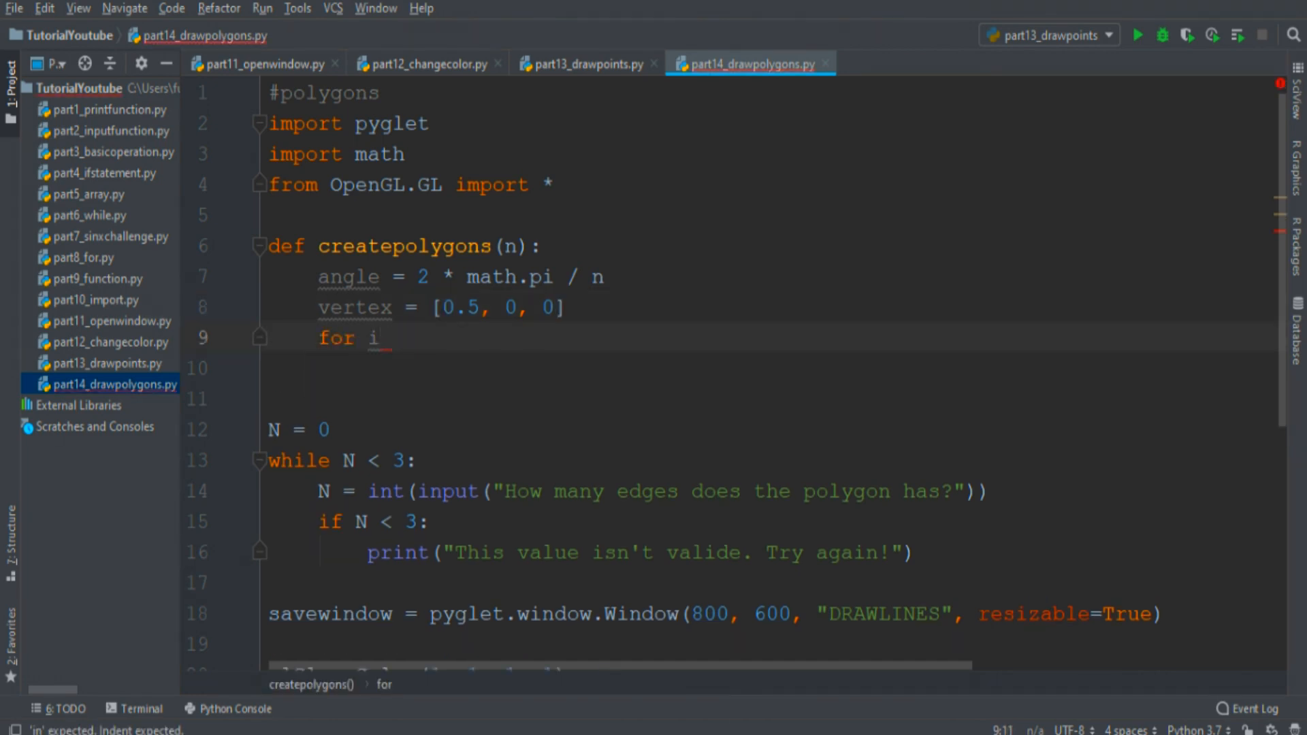
pyautogui.write('in range(n):')
pyautogui.click(772, 368)
pyautogui.write('x =')
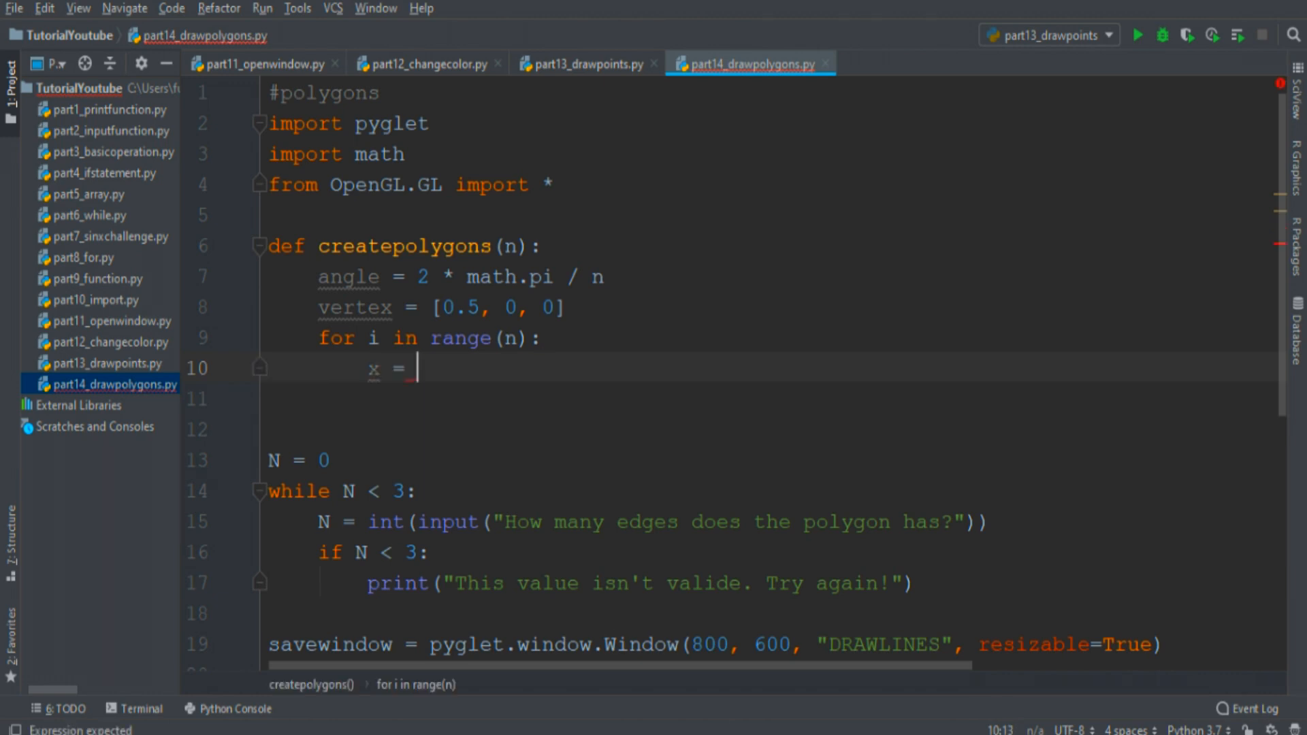
pyautogui.write('vertex[]')
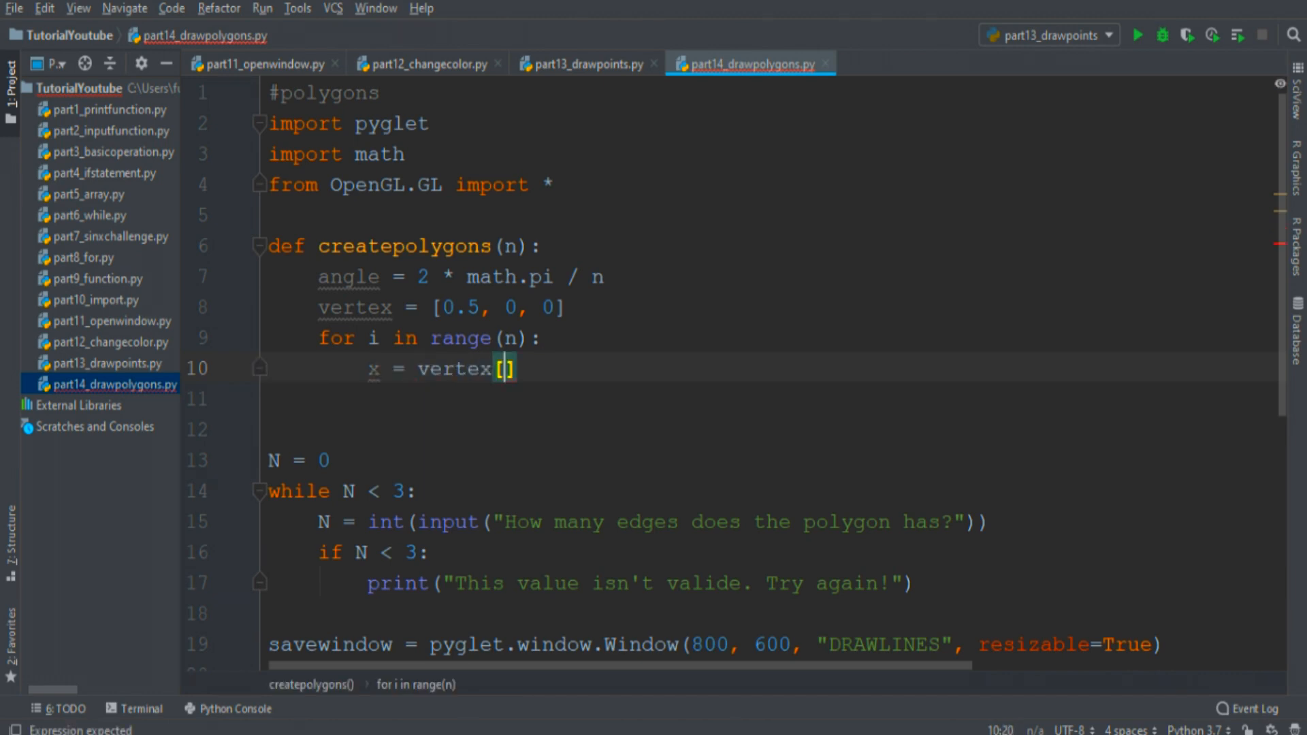
pyautogui.write('i*3] * math.cos(')
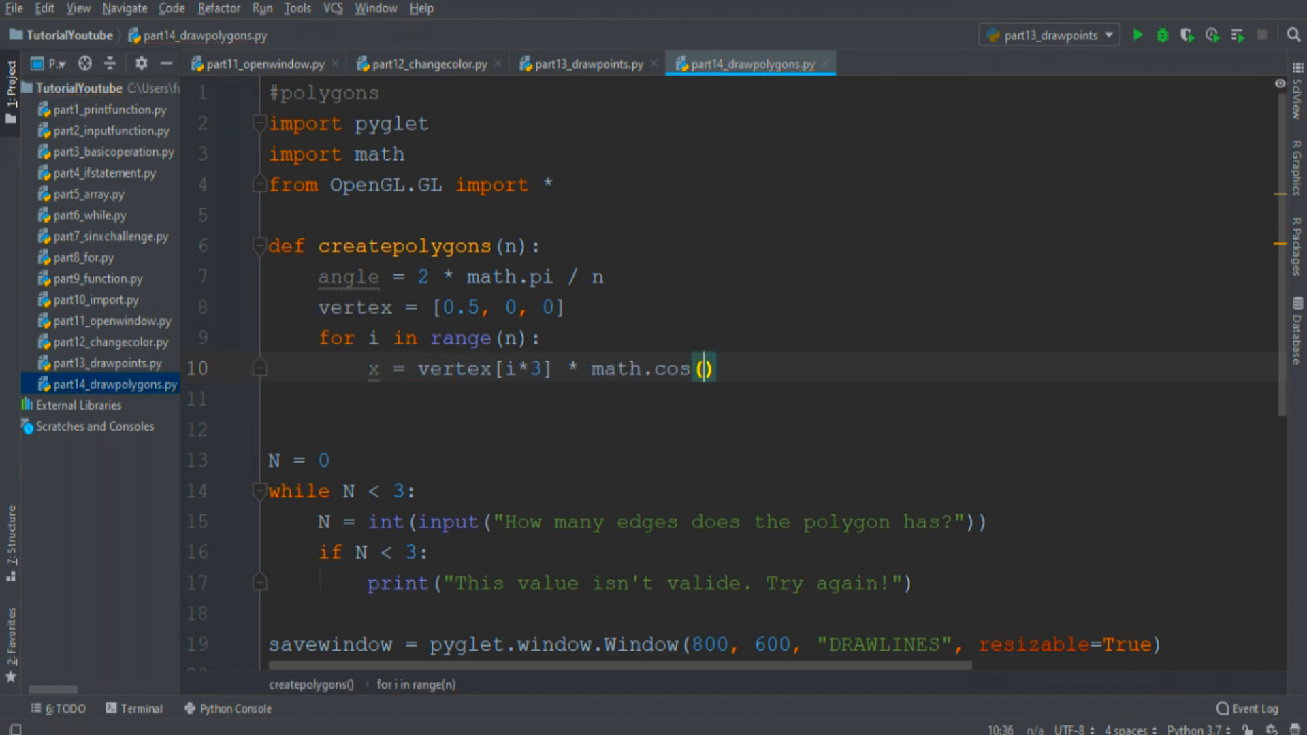
pyautogui.write('angle')
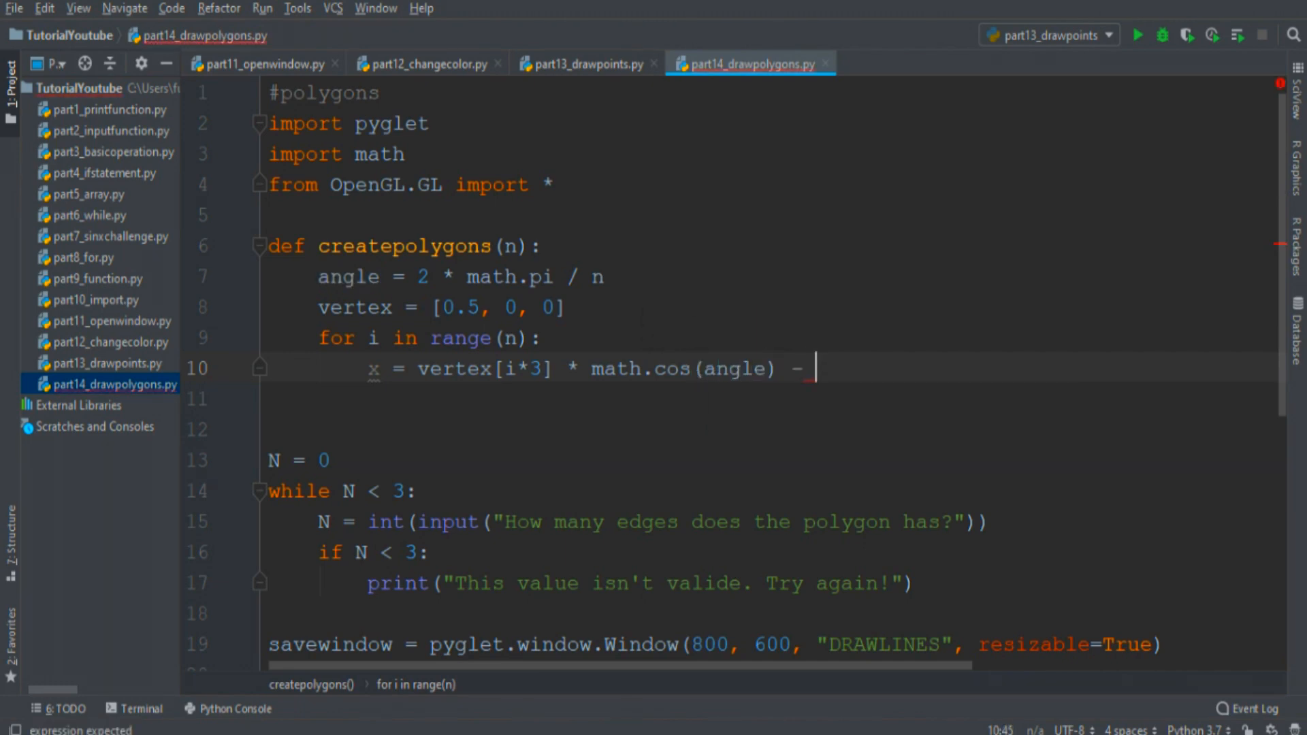
pyautogui.write('vertex[i*3 + 1] * math.')
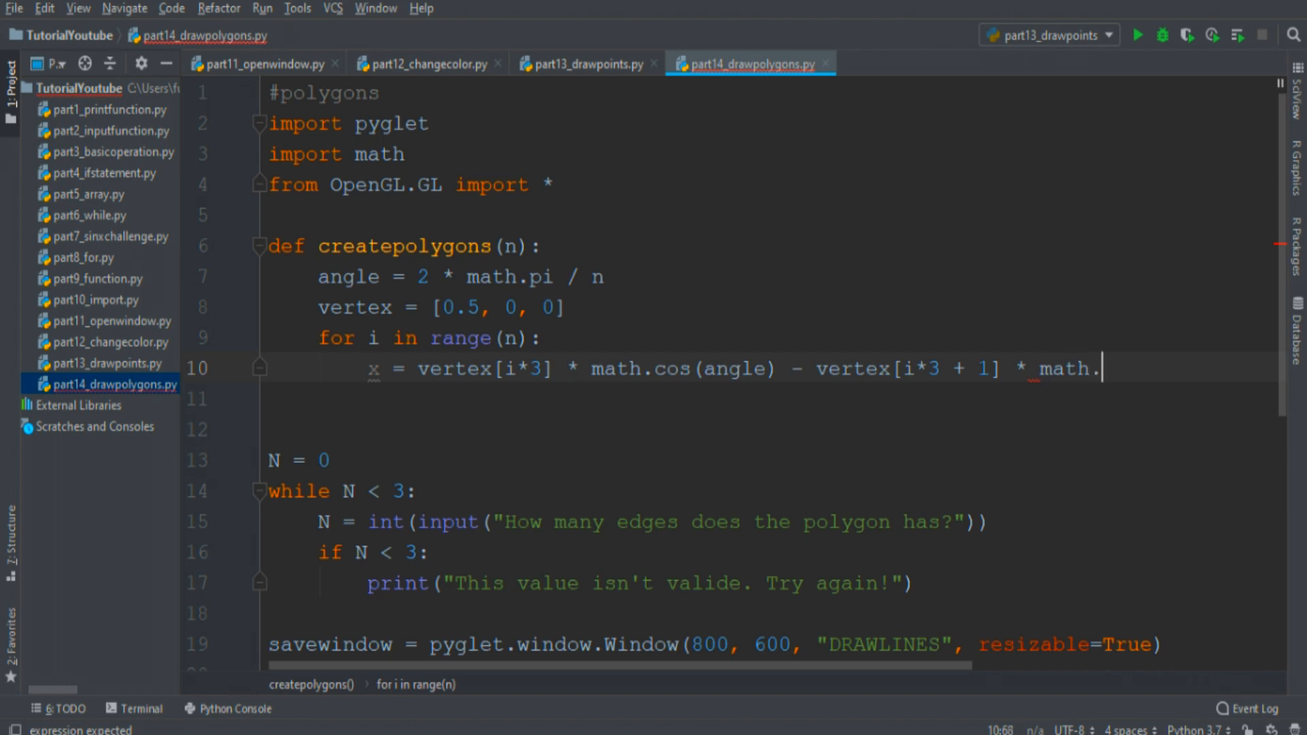
pyautogui.write('sin(angle)')
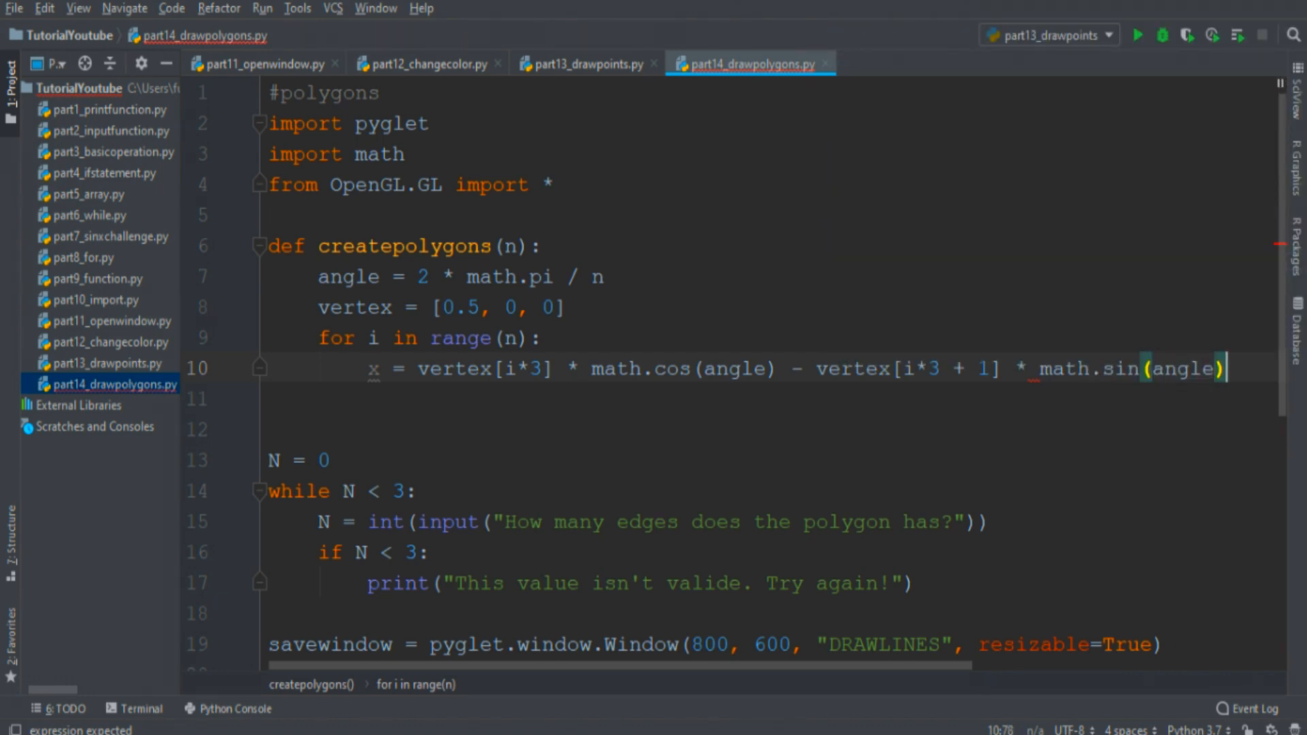
# - Append x, y and 0 to vertex, return vertex, and change '-' to '+' in y
pyautogui.write('vertex')
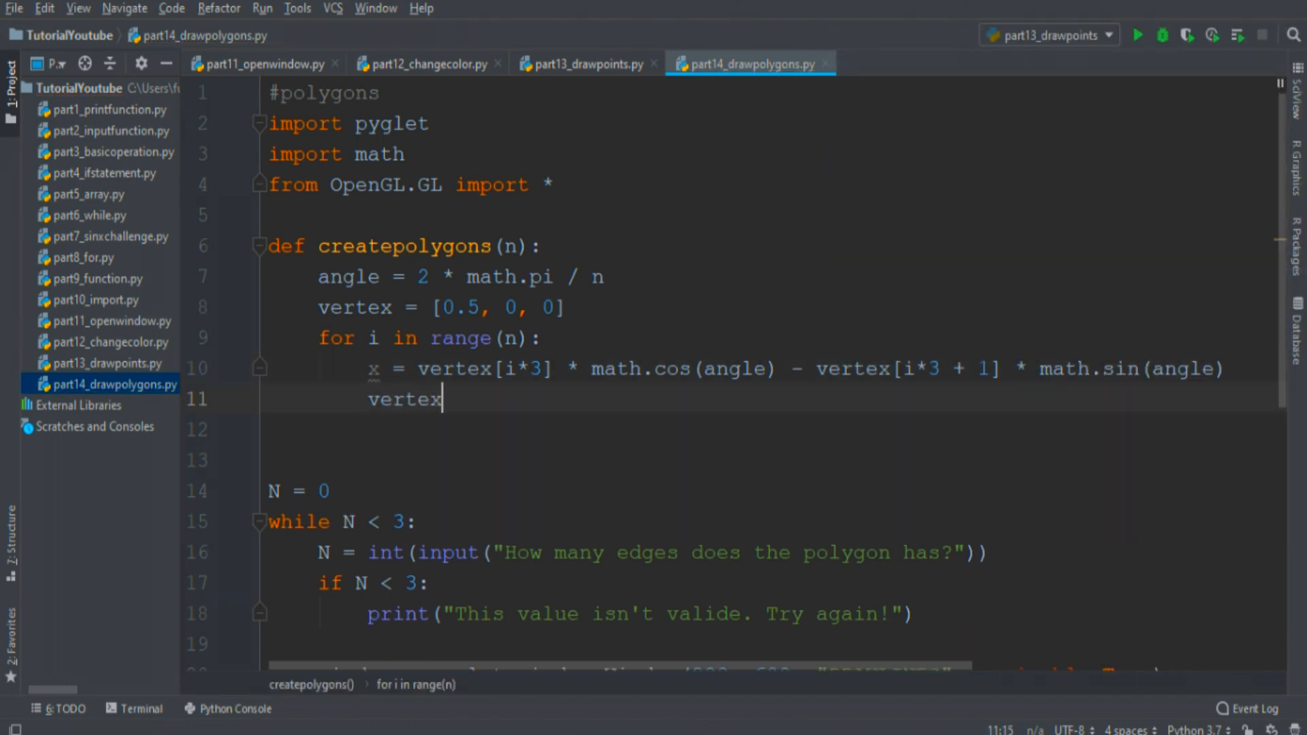
pyautogui.write('.append(x')
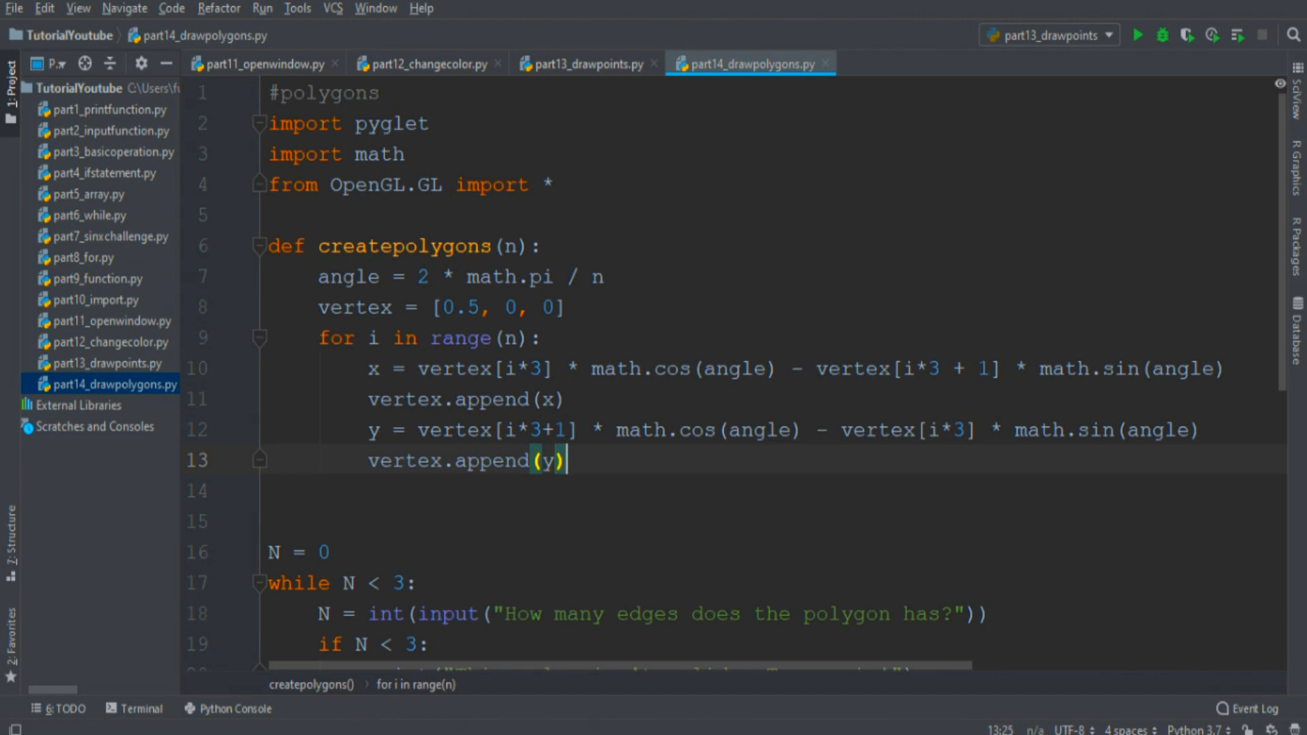
pyautogui.write('v')
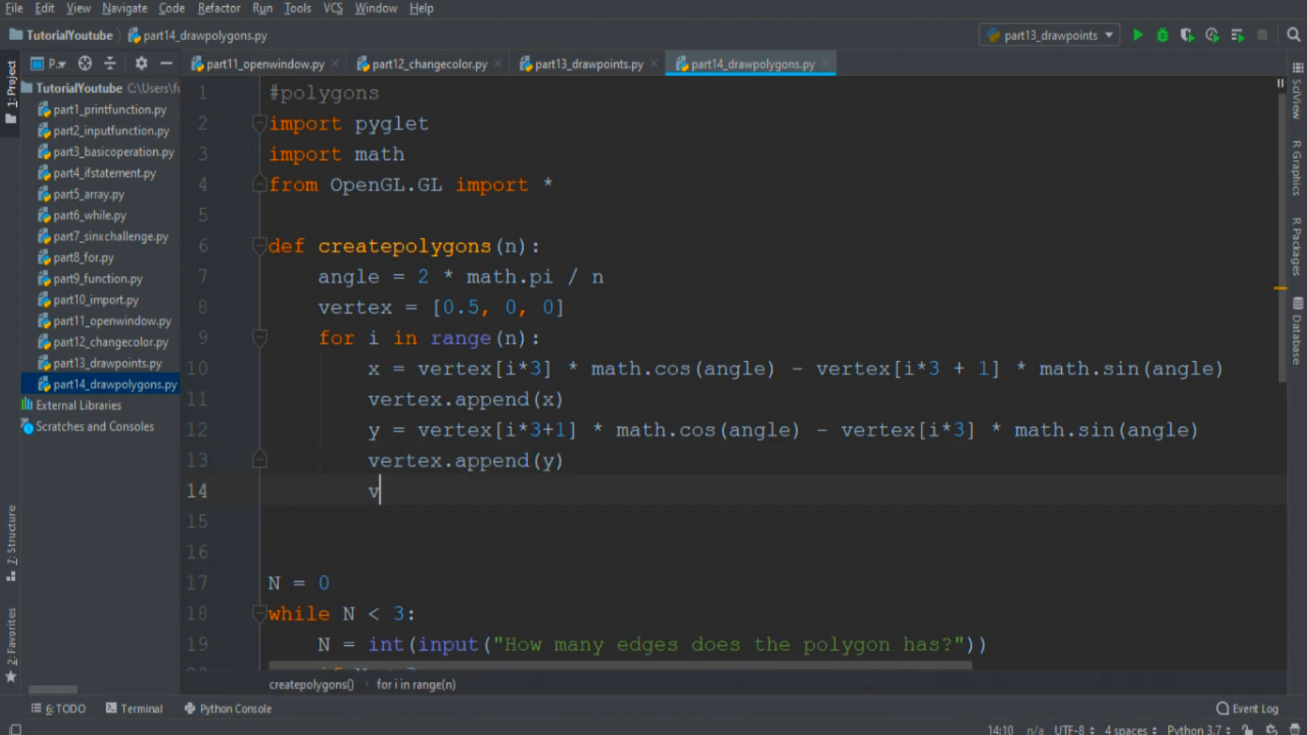
pyautogui.write('ertex.append(0')
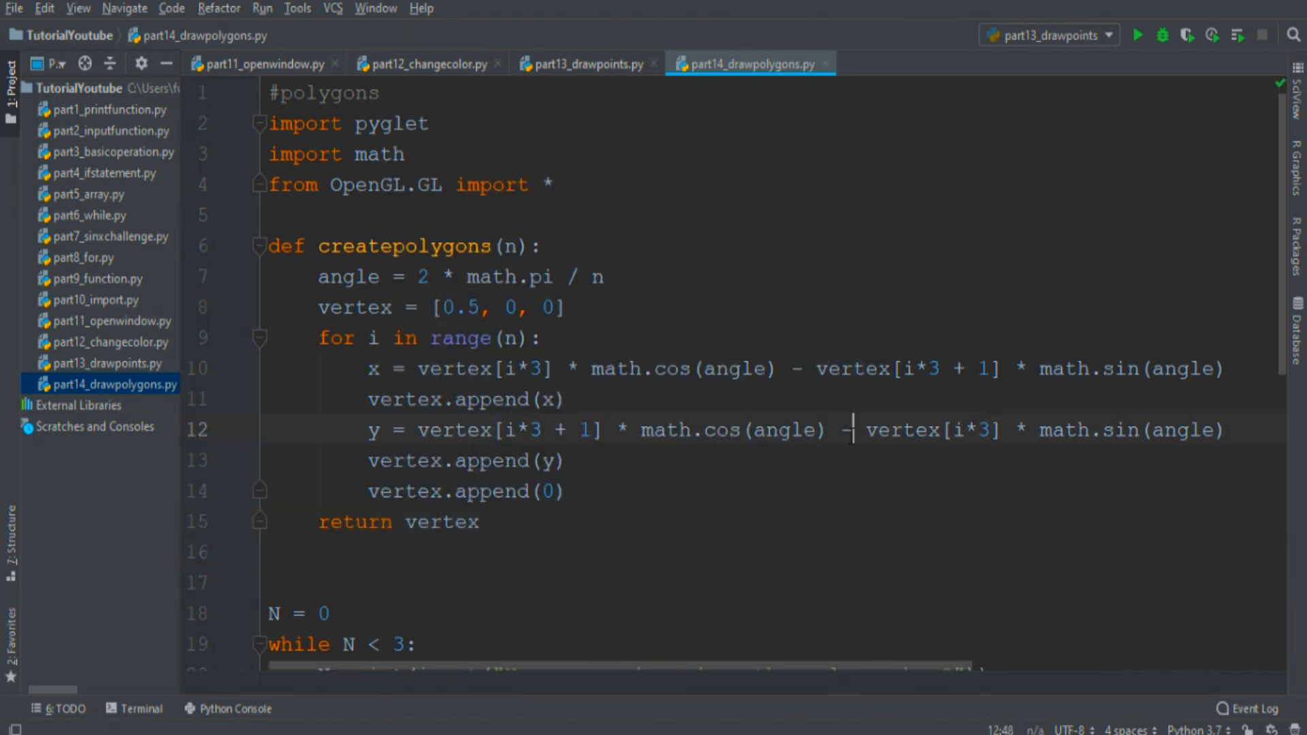
pyautogui.write('+')
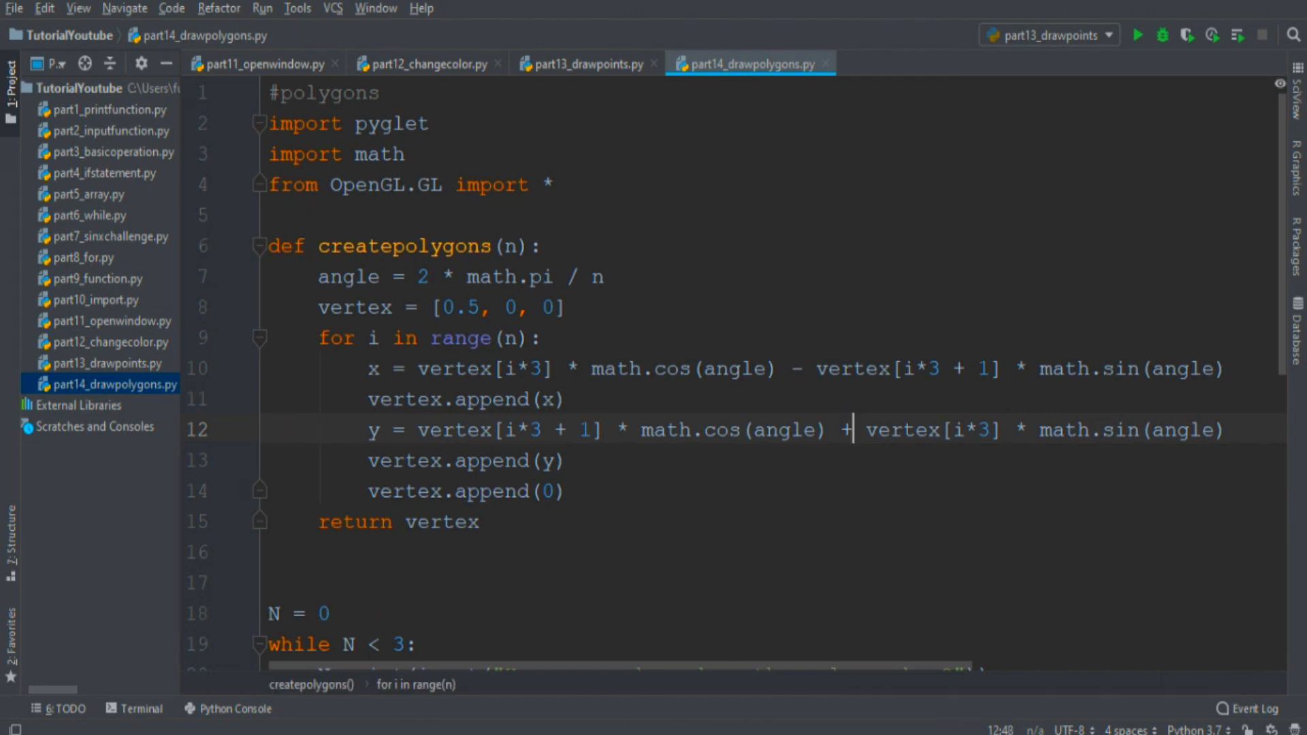
pyautogui.scroll(-3)
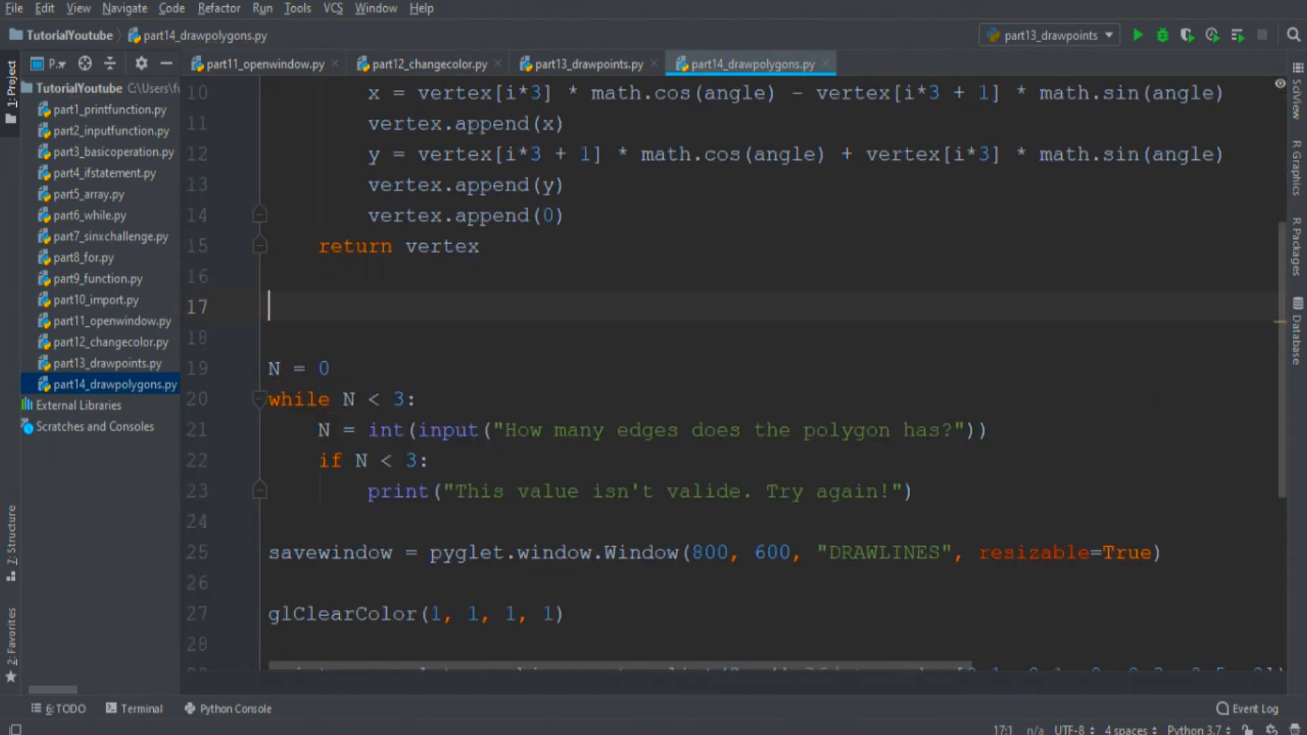
# - Define colorpolygon(n) with color = [0, 0, 0] and color.append(0) over range(3*n)
pyautogui.write('def colorpo')
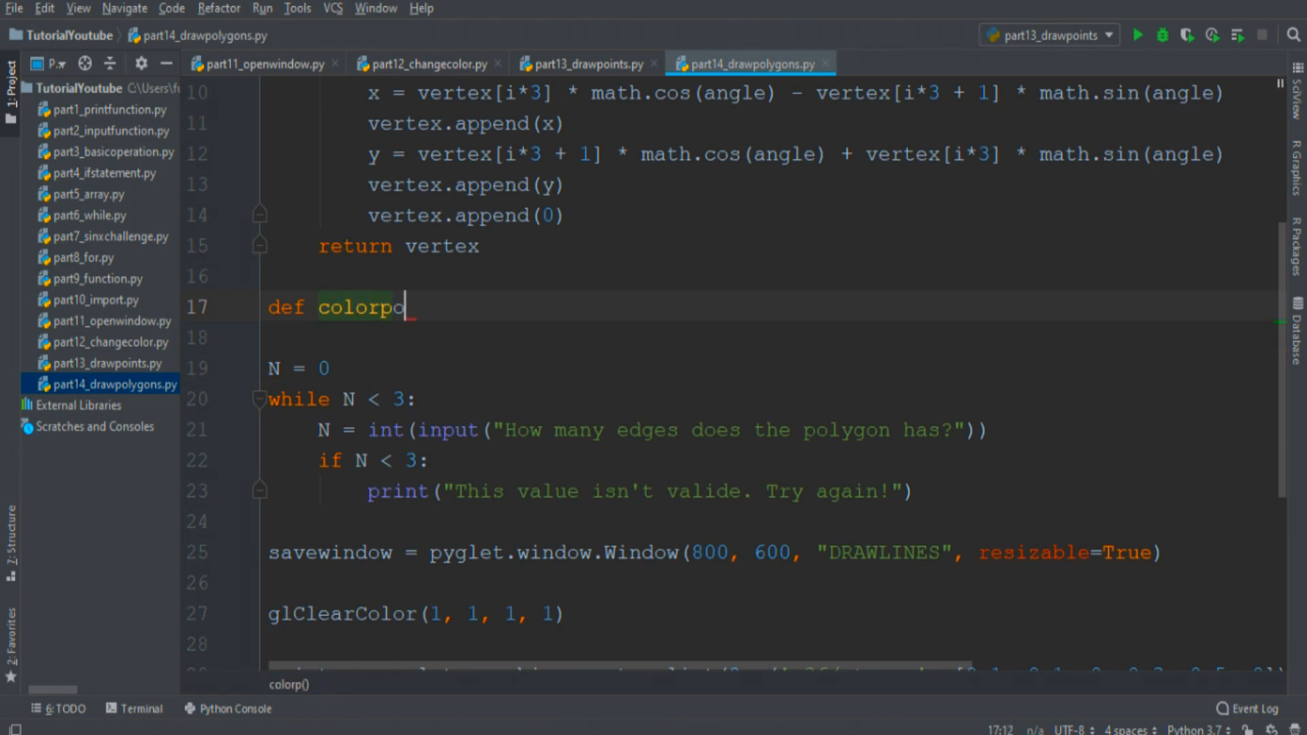
pyautogui.write('lygon(n):')
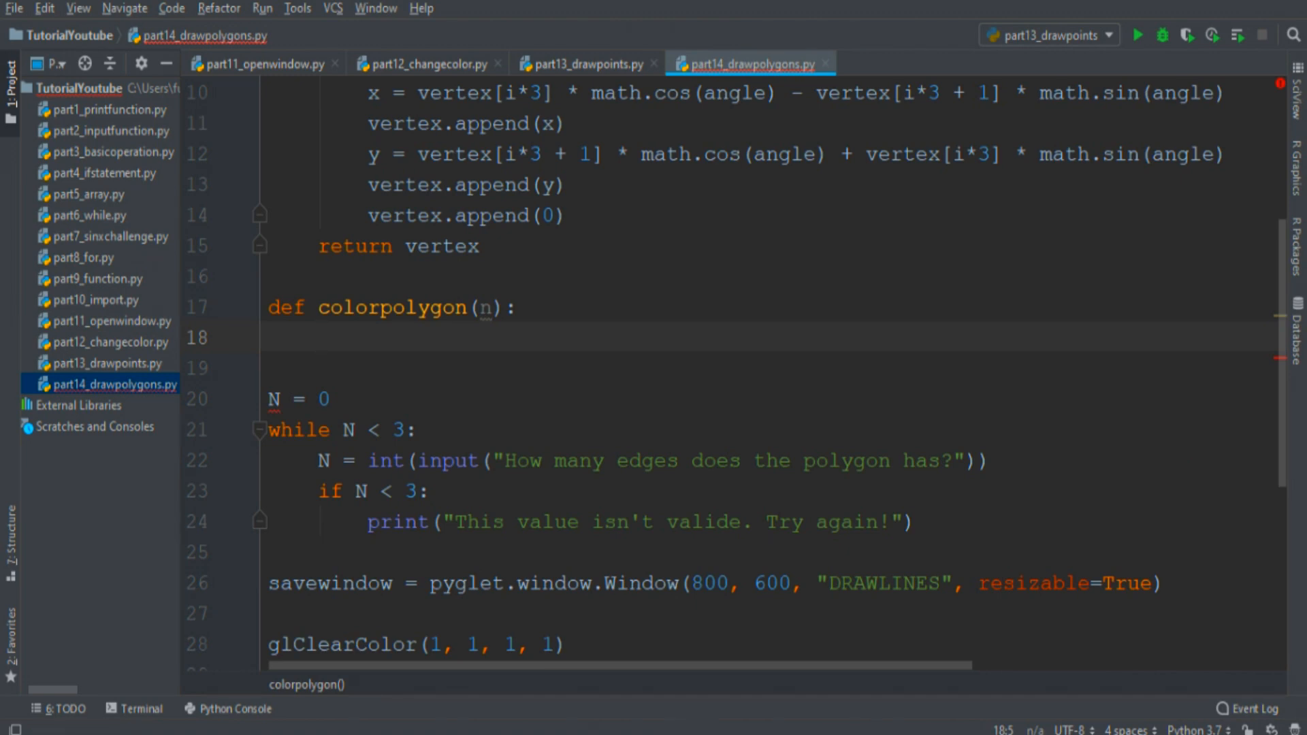
pyautogui.write('co')
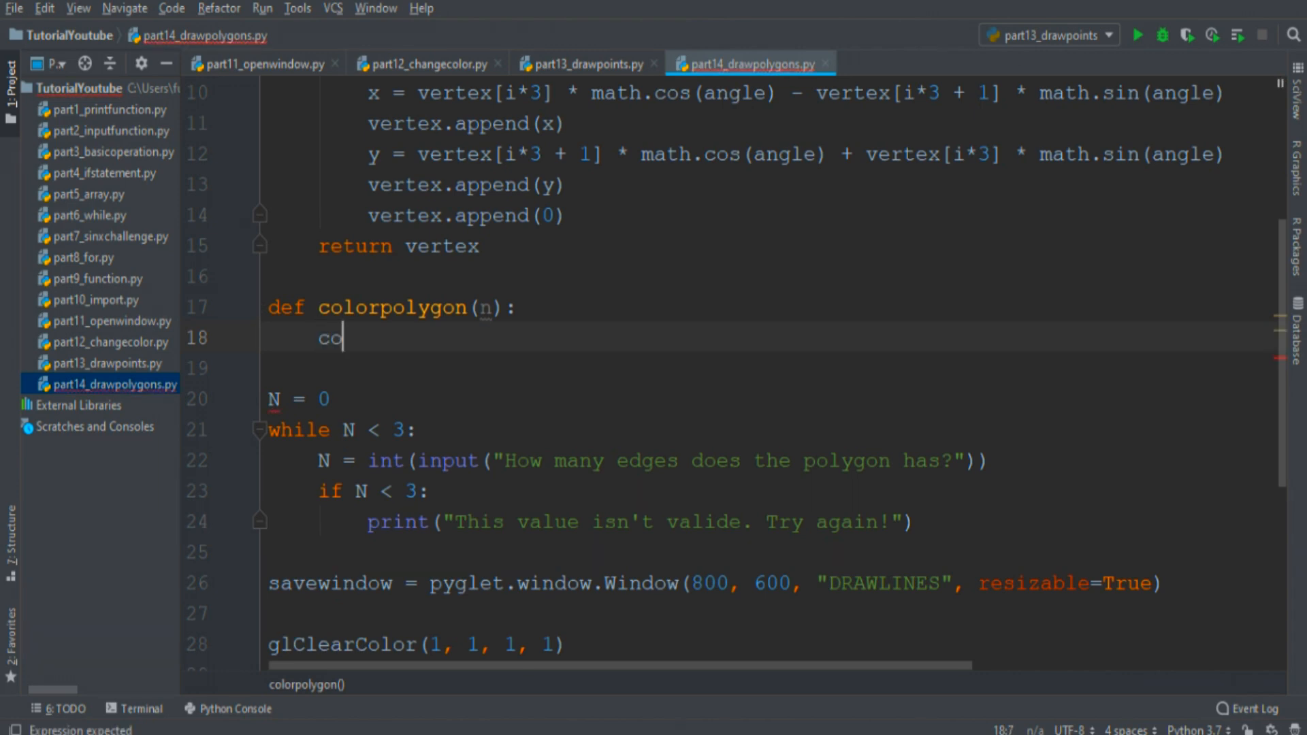
pyautogui.write('lor = [0, 0, 0]')
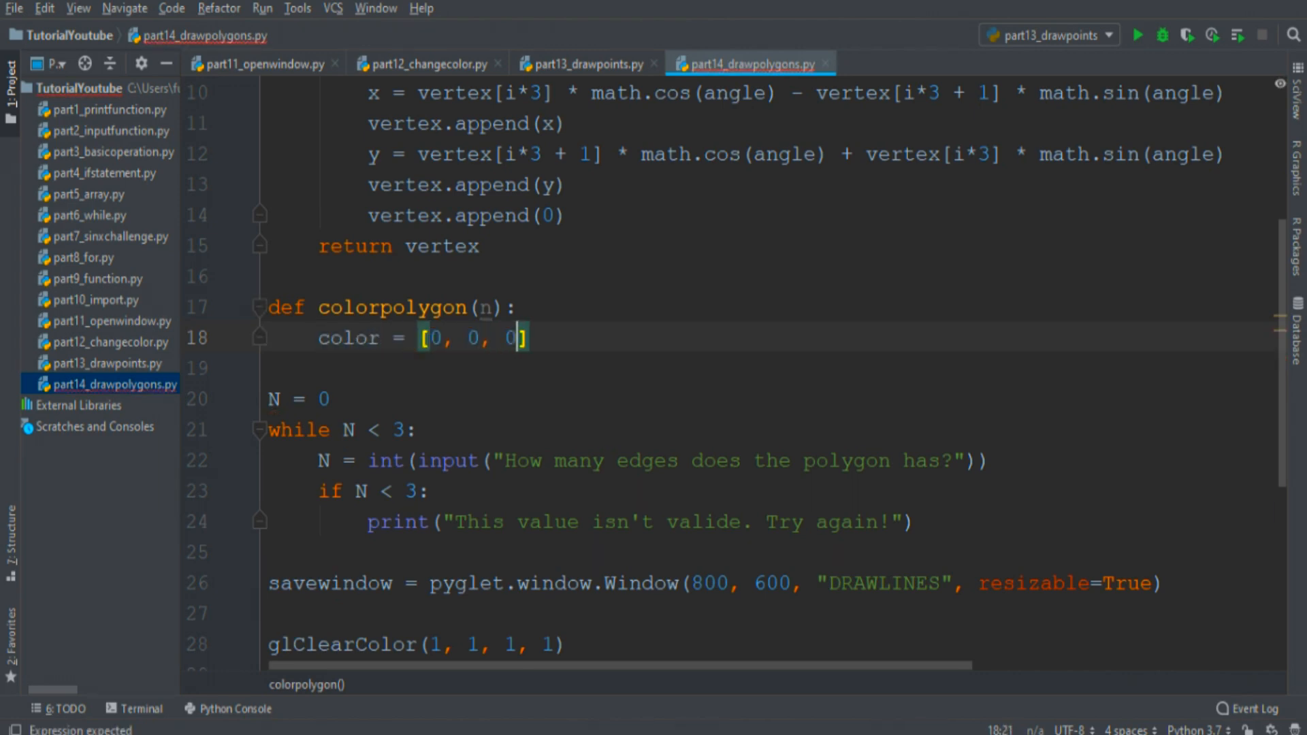
pyautogui.write('for i in range(')
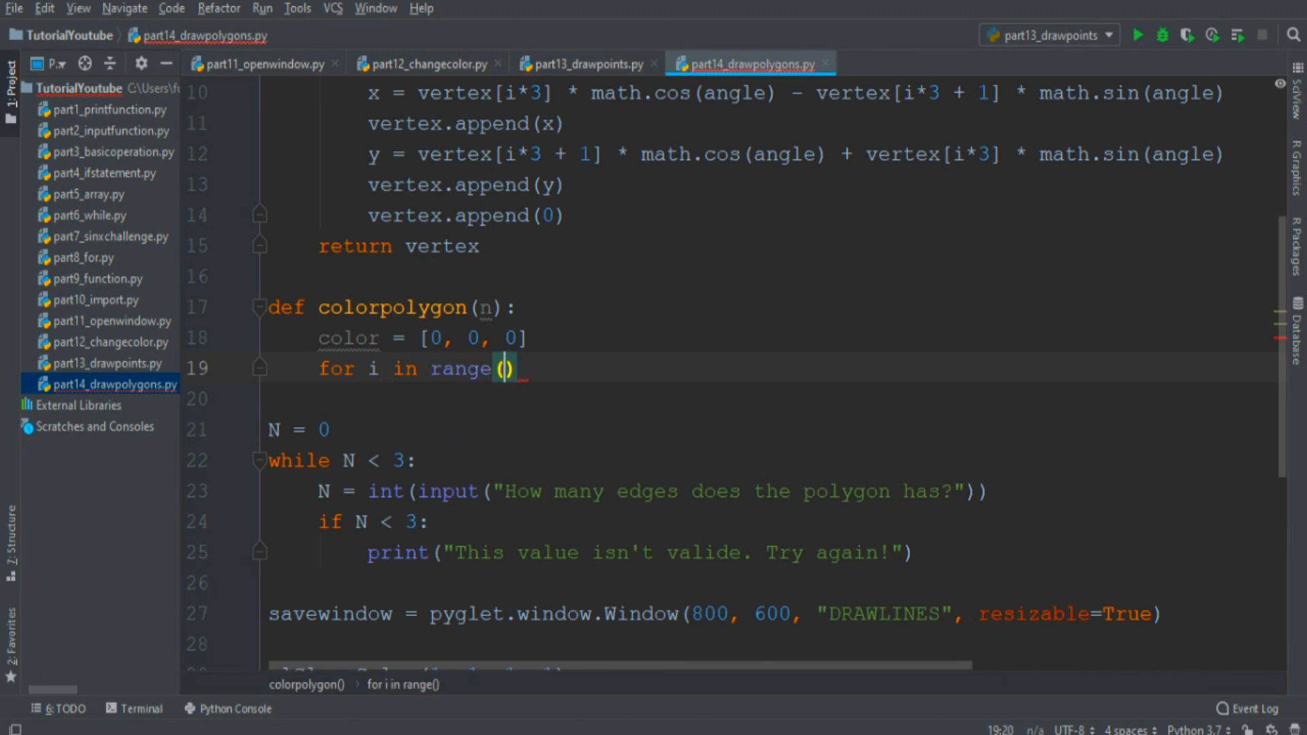
pyautogui.write('color.append(0')
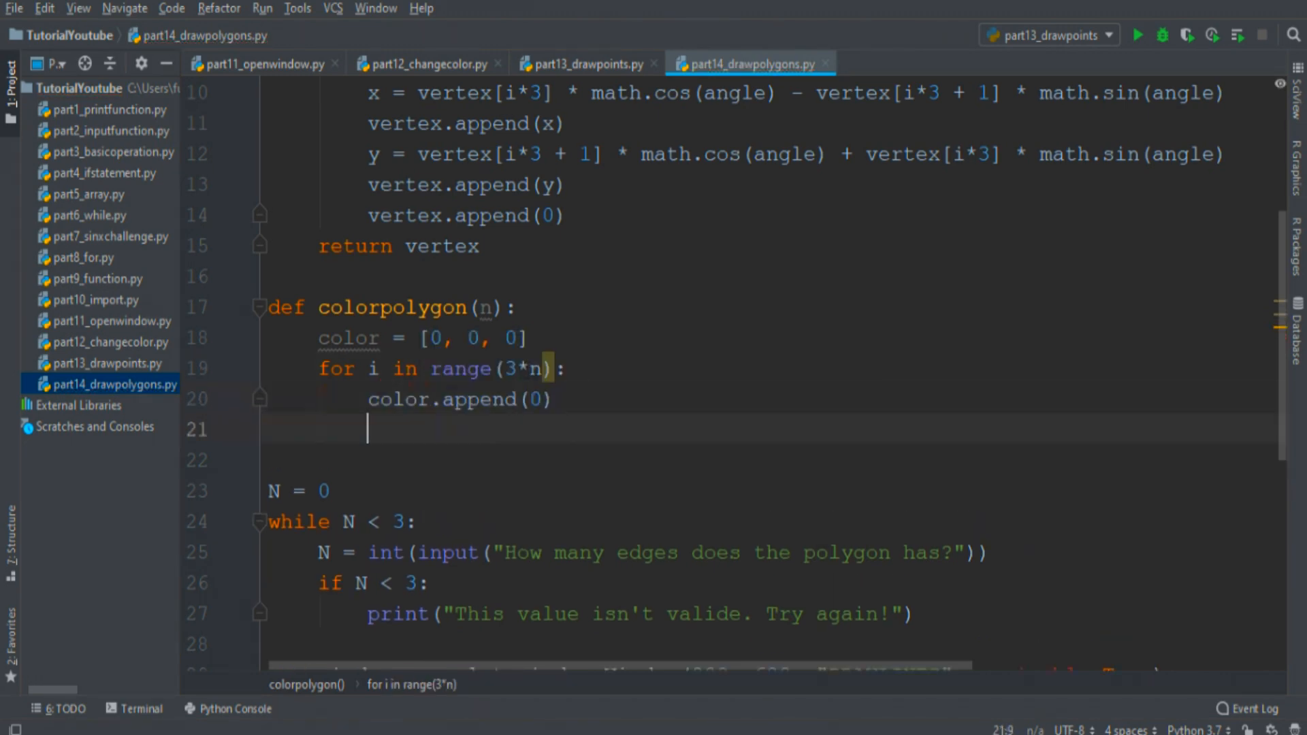
pyautogui.scroll(-3)
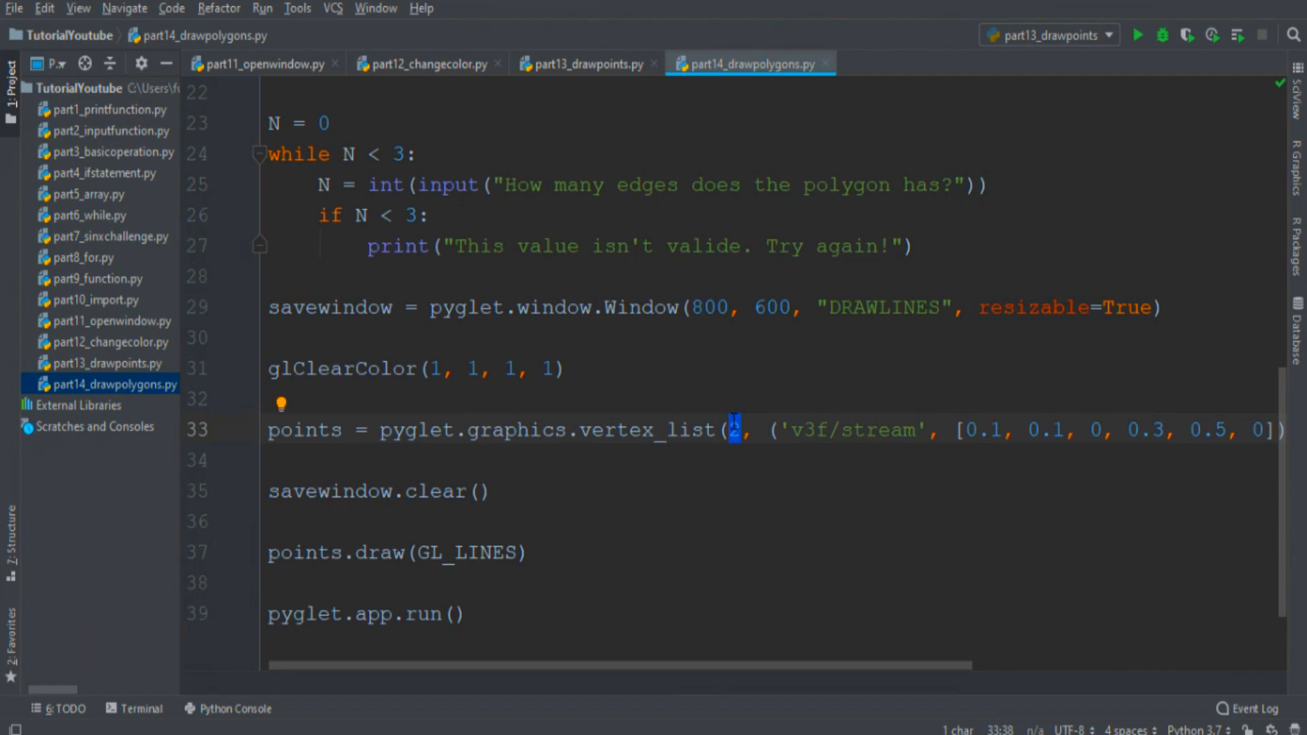
# - Pass N, createpolygons(N) and colorpolygon(N) to vertex_list, and make colorpolygon return color
pyautogui.write('N')
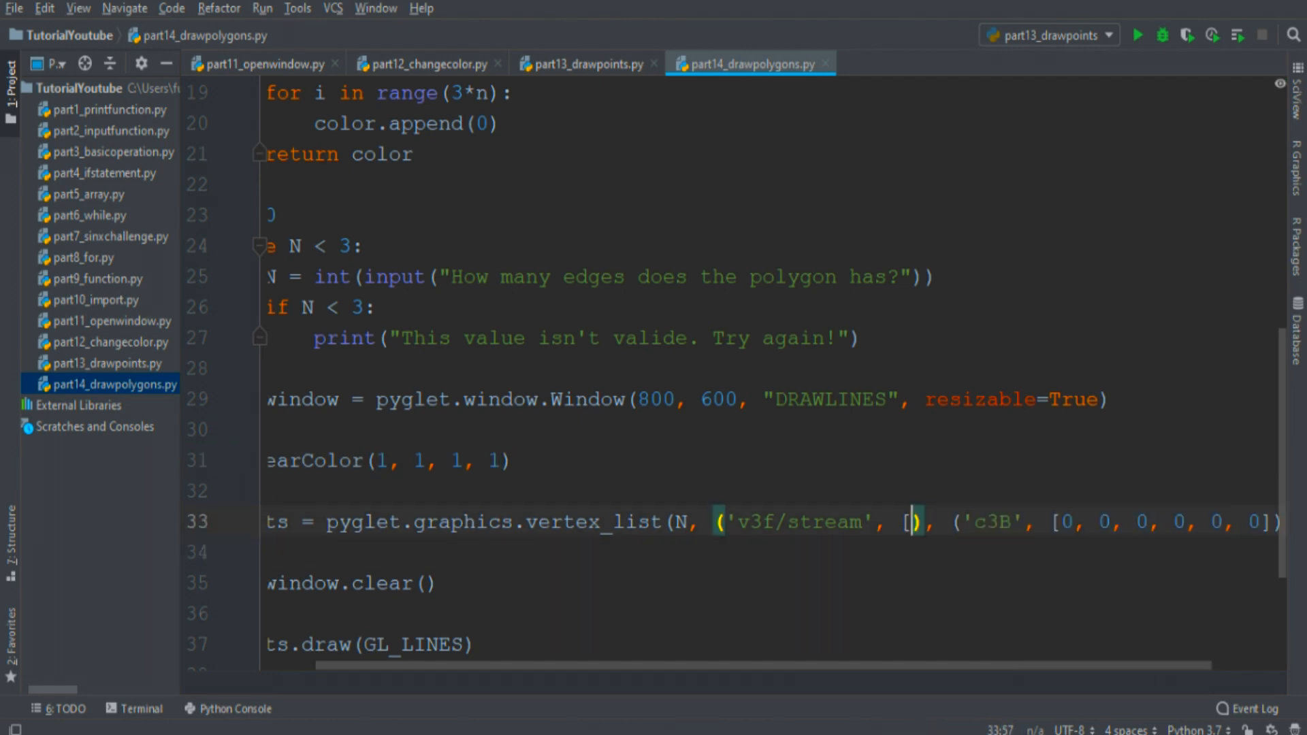
pyautogui.write('createpolygons(N))')
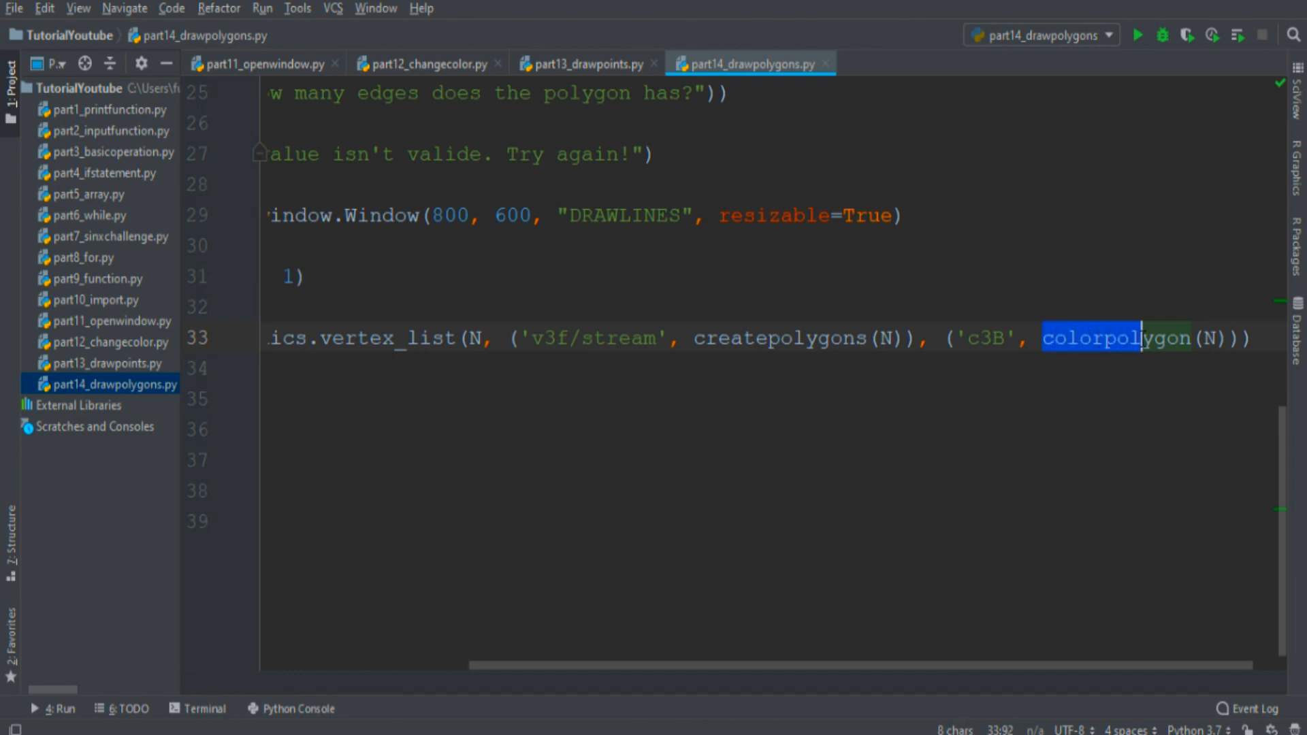
pyautogui.doubleClick(1124, 338)
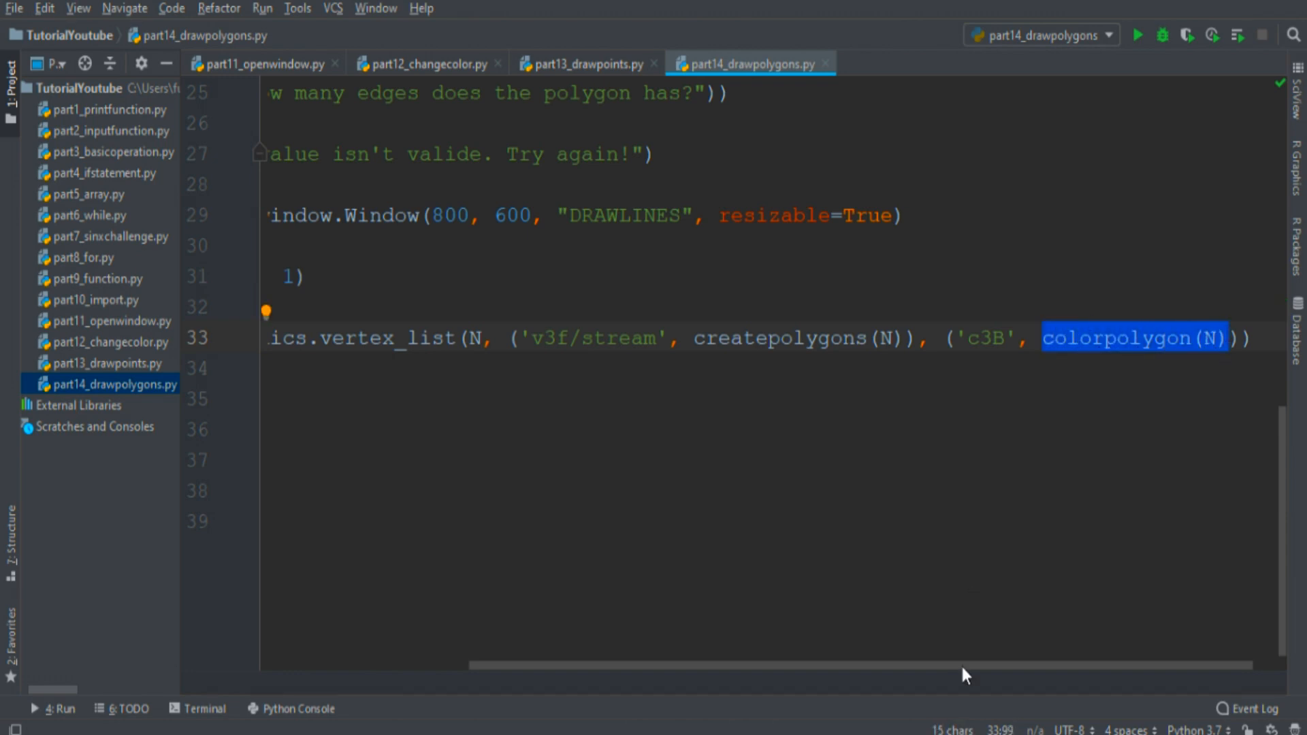
pyautogui.click(1138, 34)
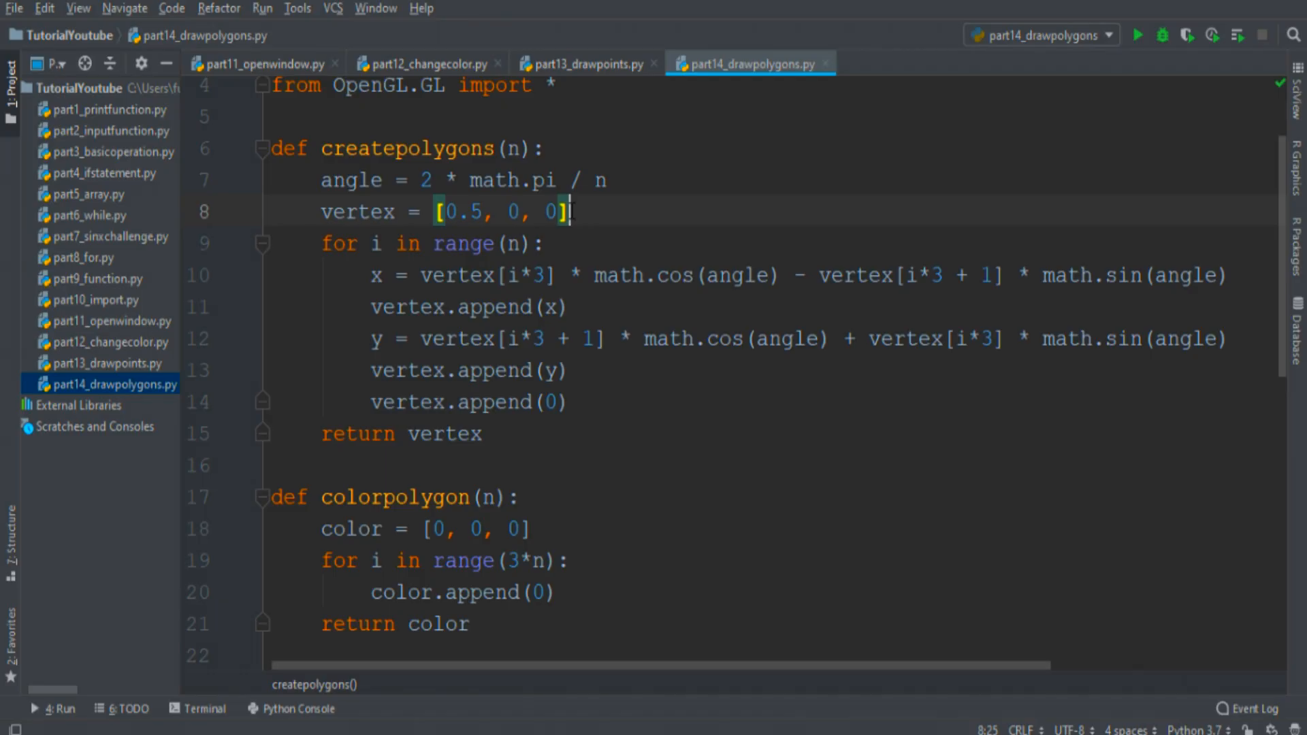
# - Delete the three zeros so colorpolygon starts with color = []
pyautogui.doubleClick(500, 211)
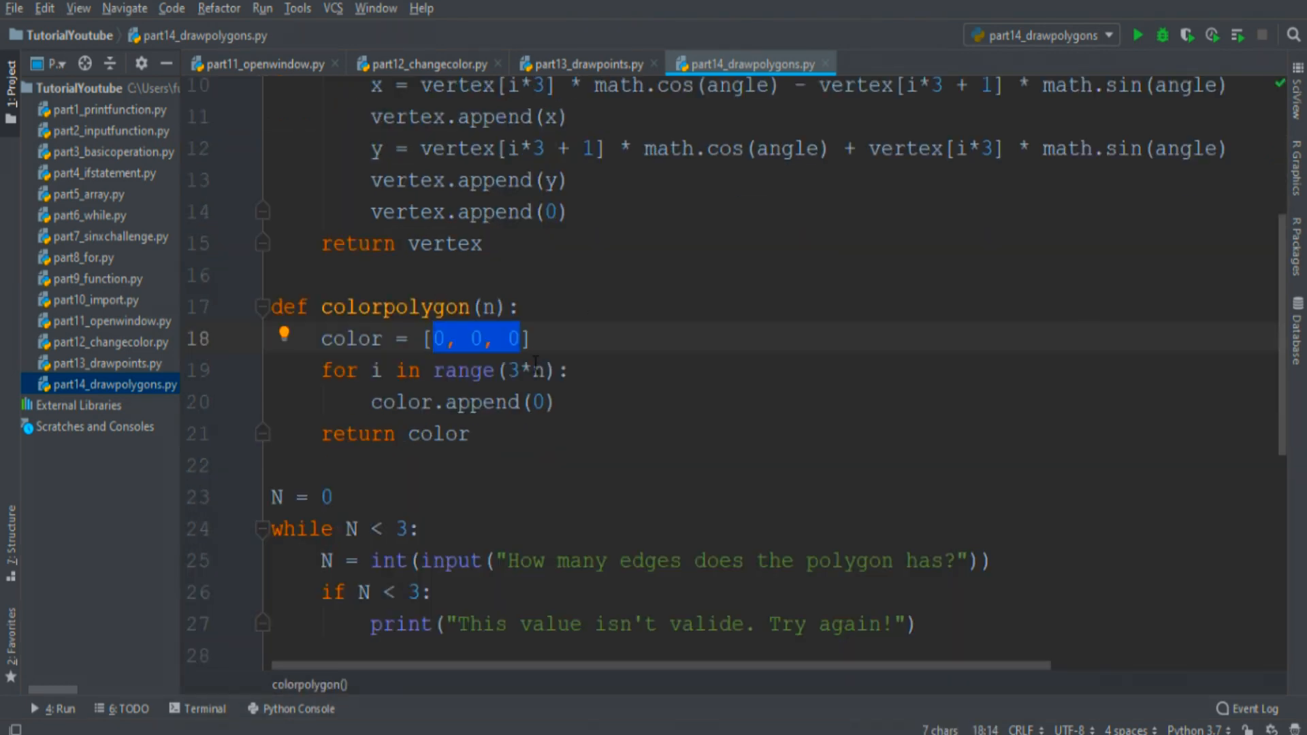
pyautogui.press('Delete')
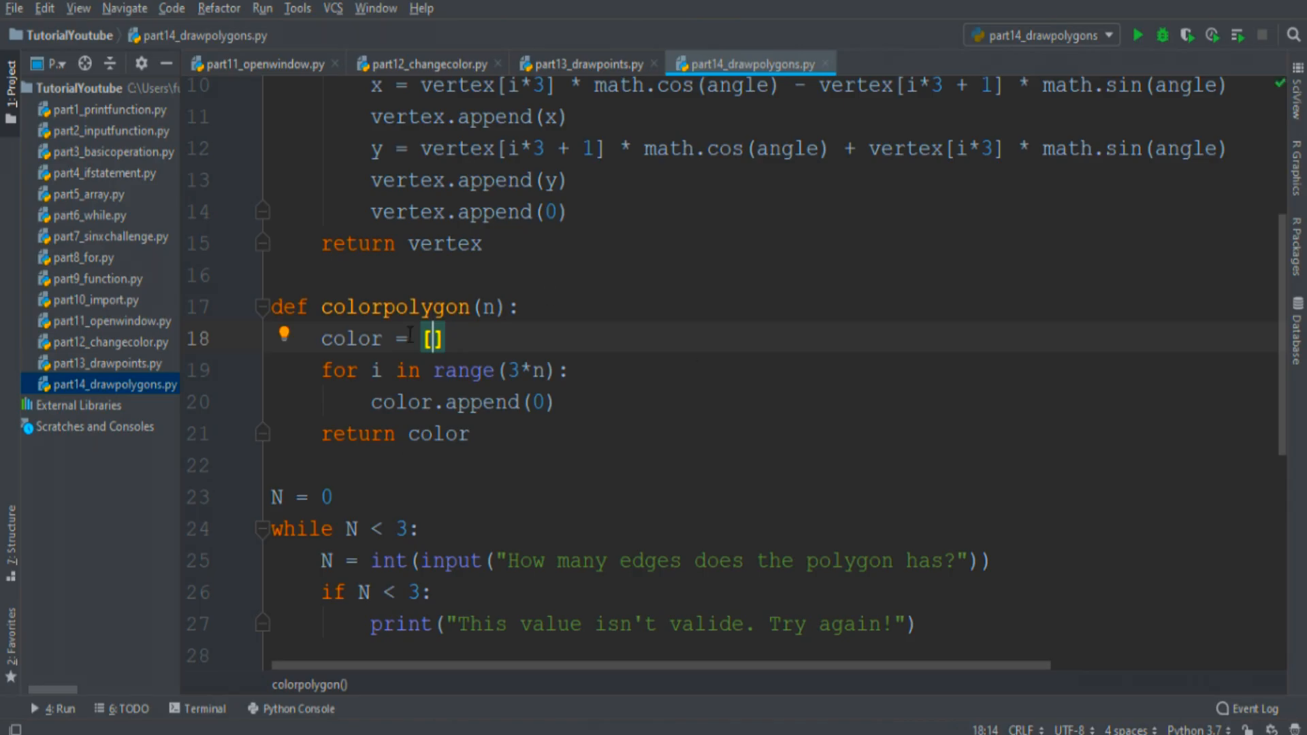
pyautogui.click(1139, 34)
pyautogui.write('4')
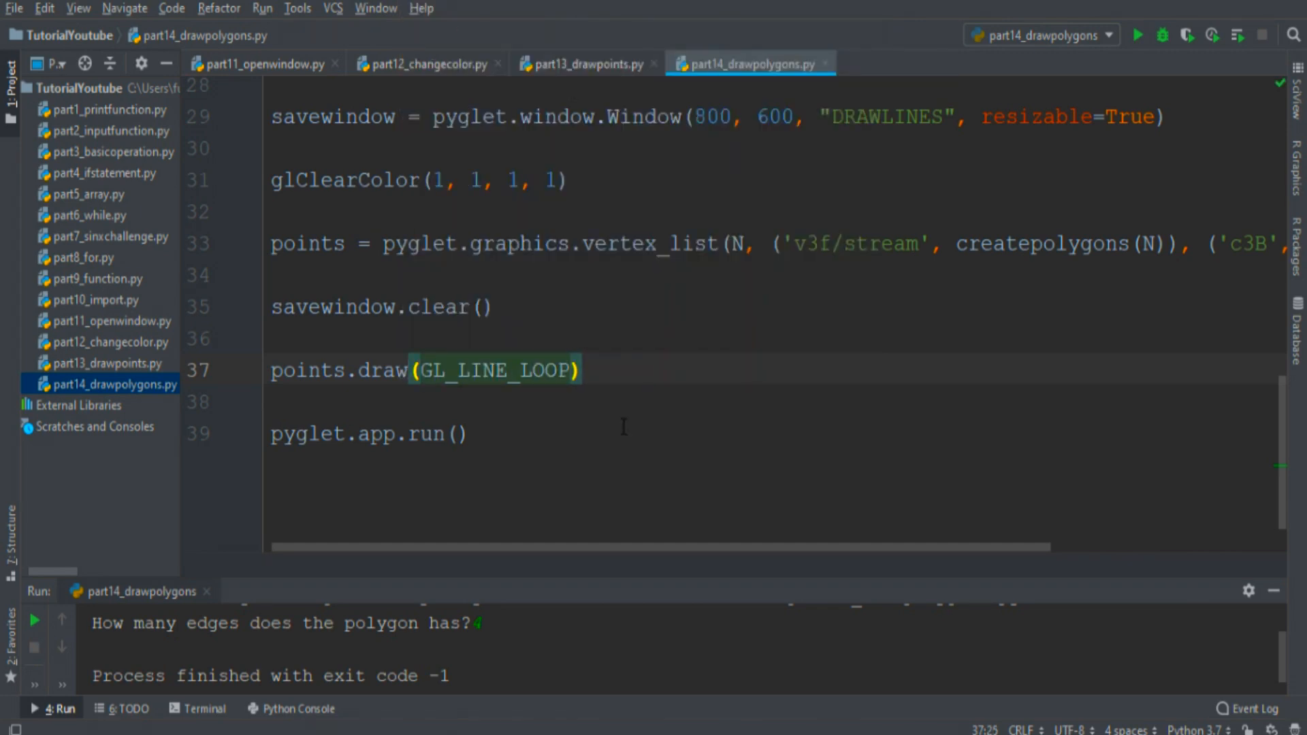
pyautogui.moveTo(642, 560)
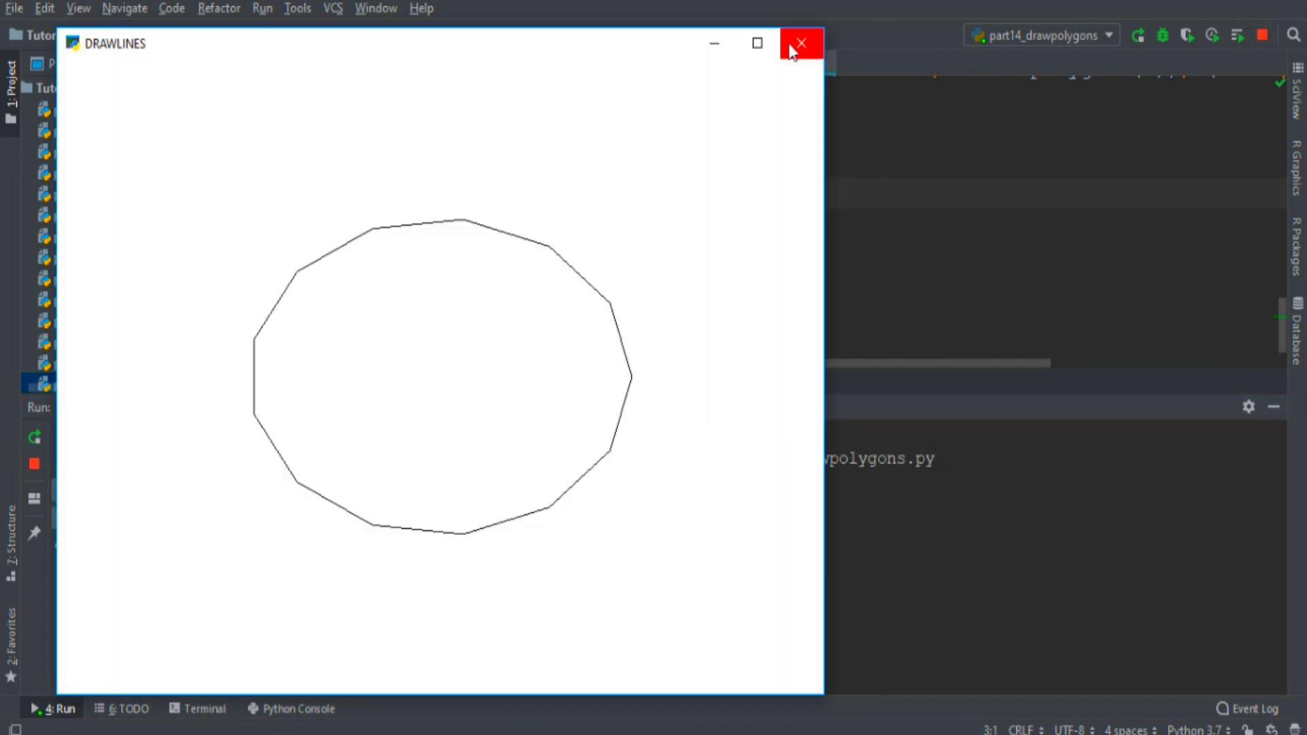
# - Close the DRAWLINES window after the 13-edge run draws the polygon outline
pyautogui.click(801, 43)
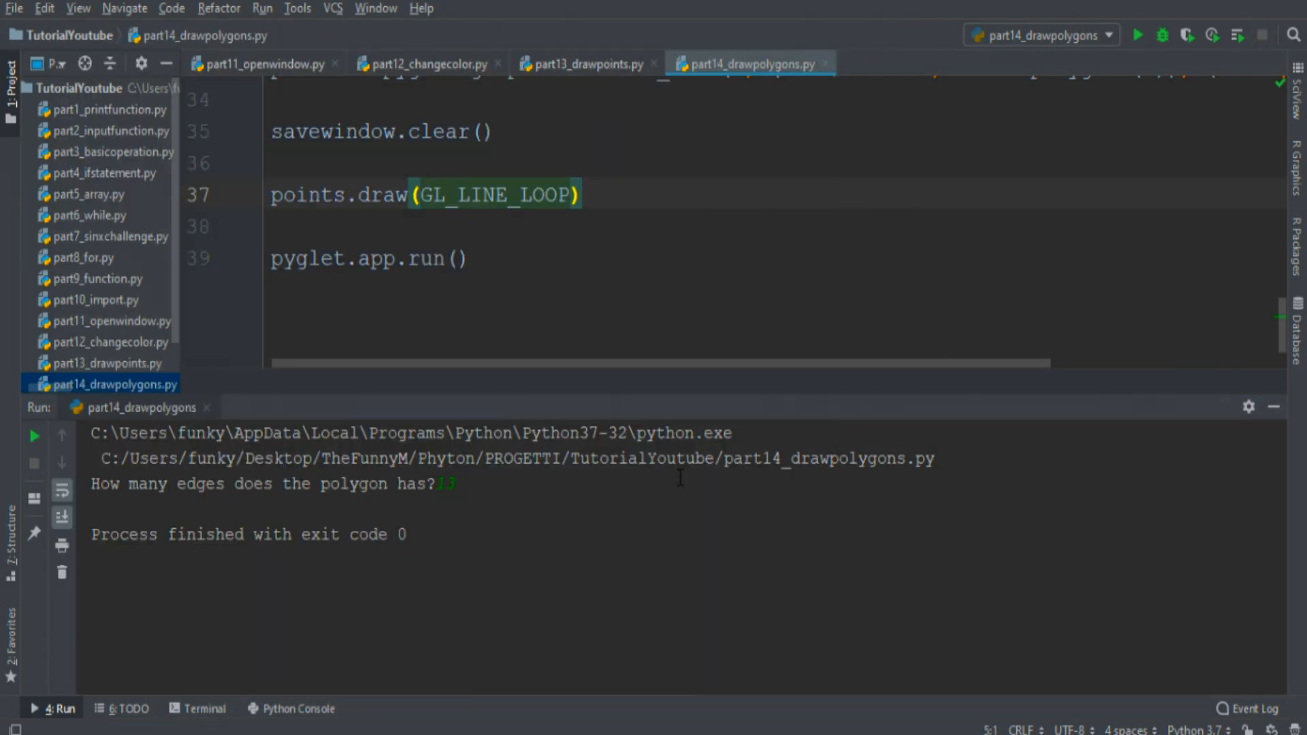